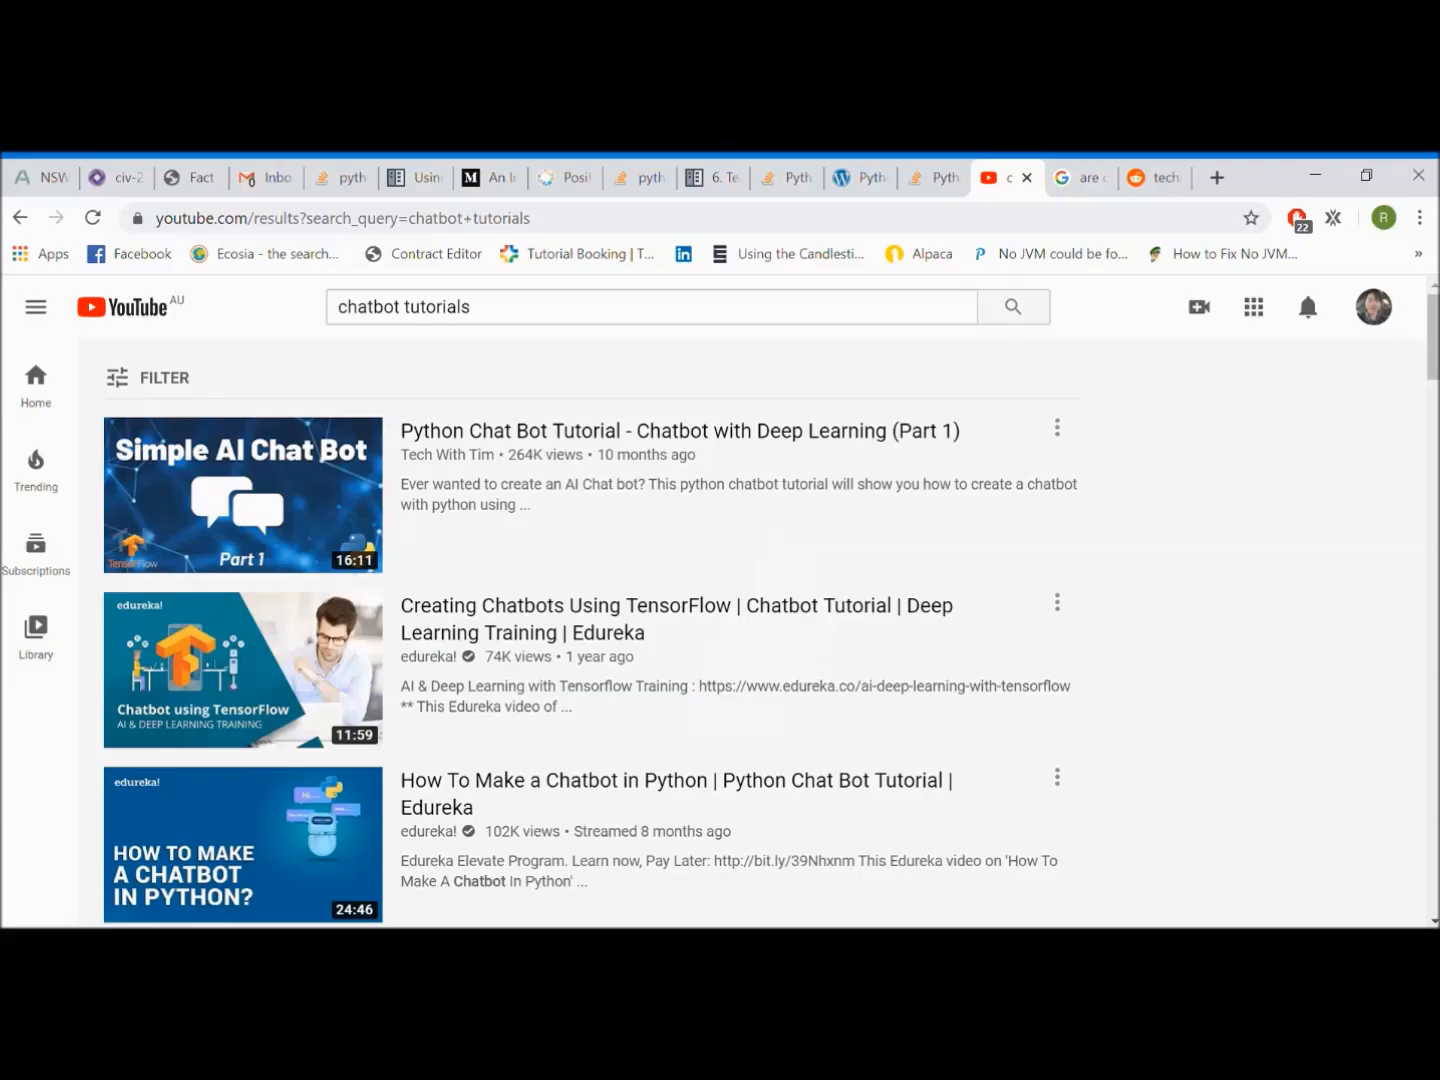
# Step: Label the mockup's boxes DIALOG and INPUT, and mark the small box beside the input as the submit button
pyautogui.scroll(-3)
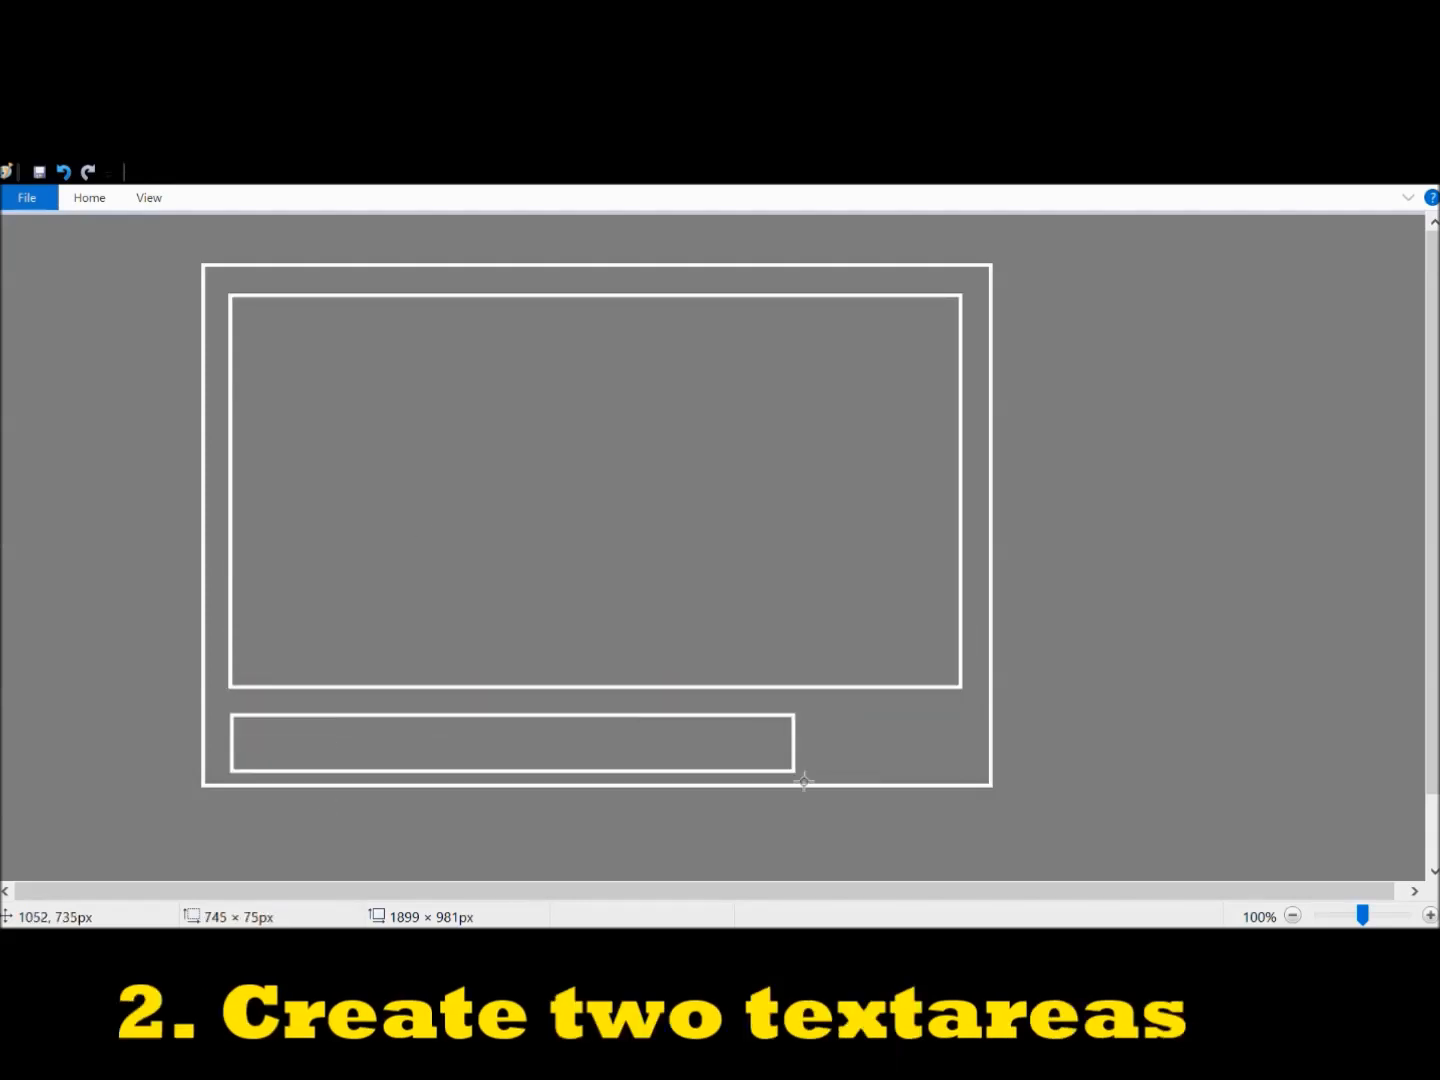
pyautogui.write('INPUT (editable')
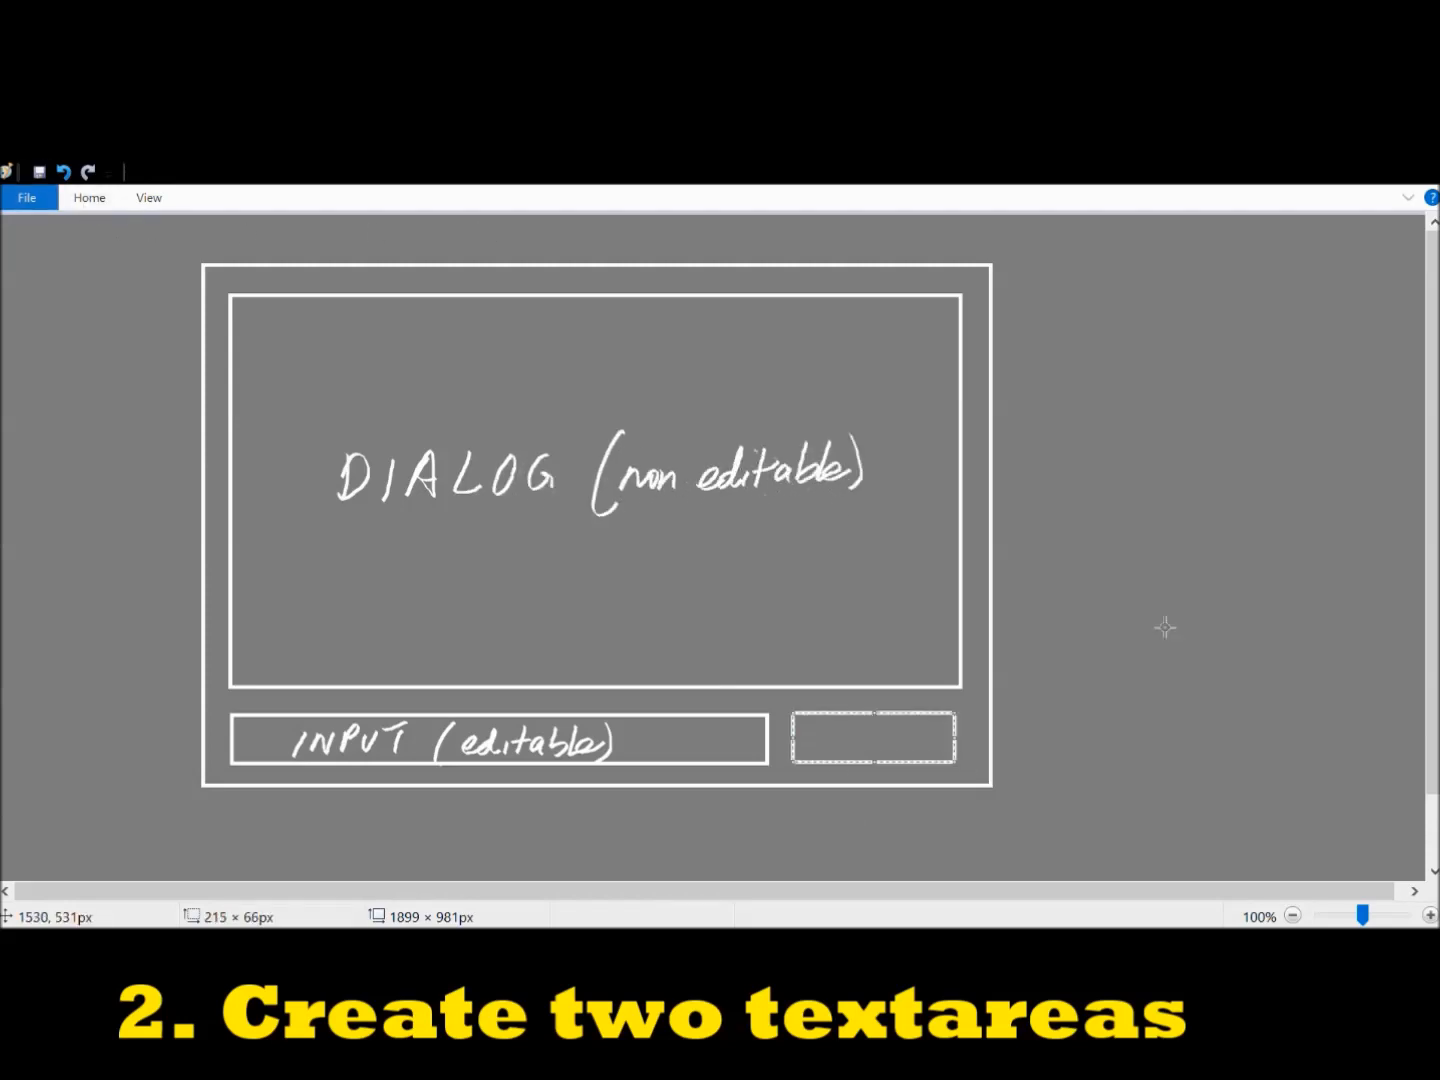
pyautogui.write('SUBm')
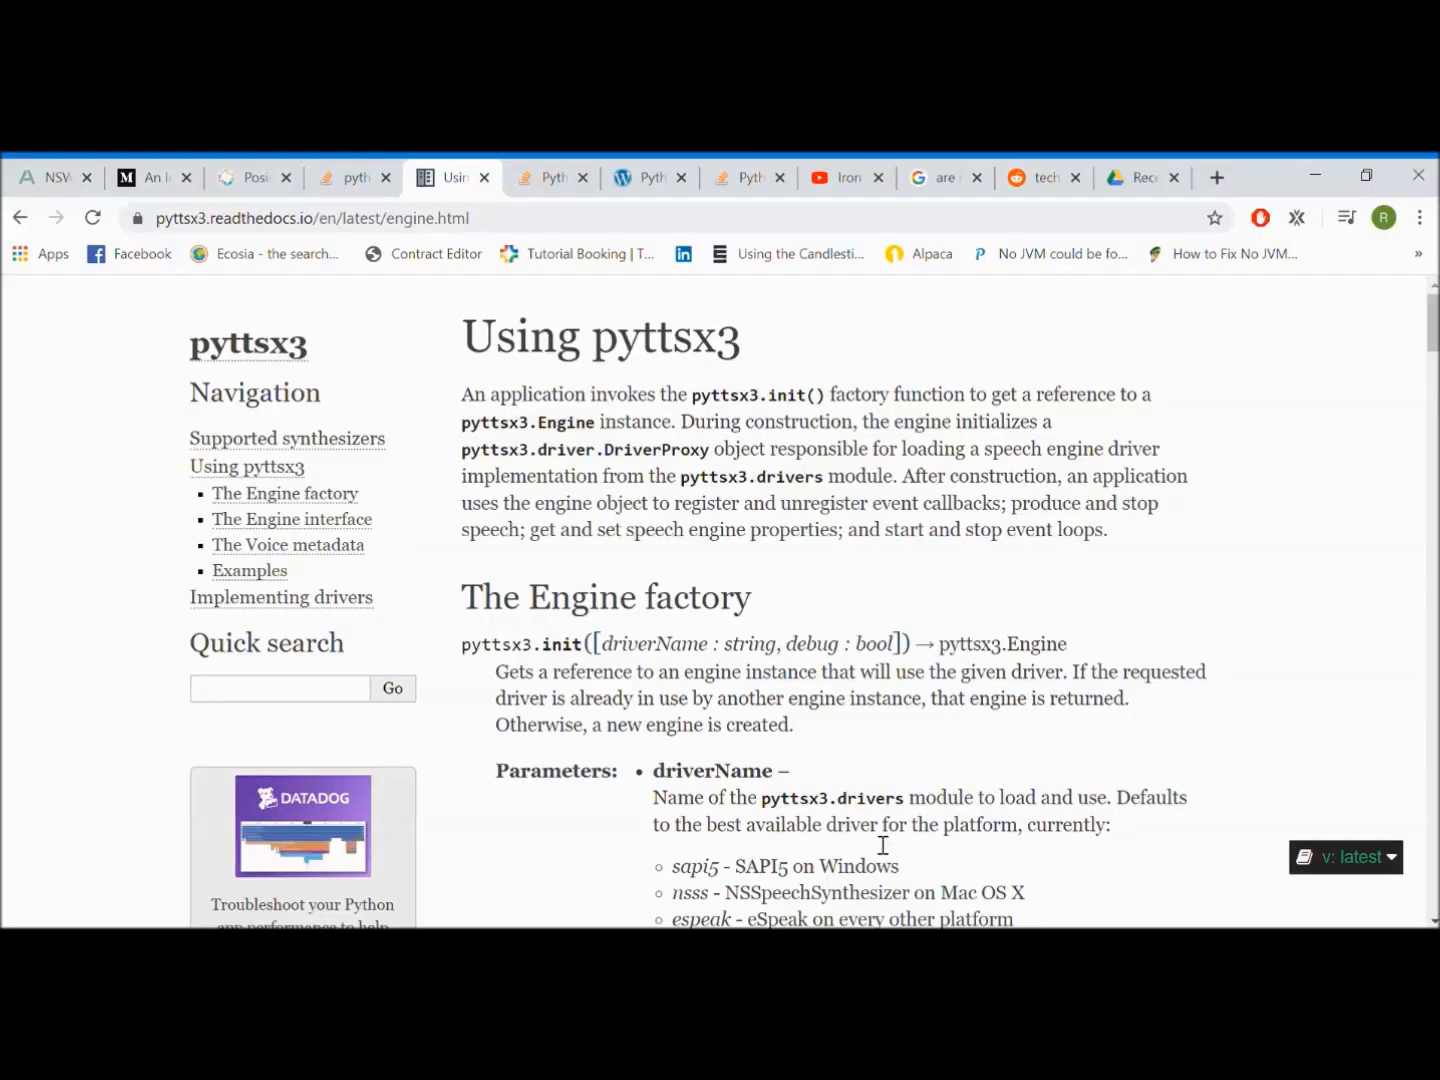
pyautogui.moveTo(462, 335); pyautogui.dragTo(737, 394)
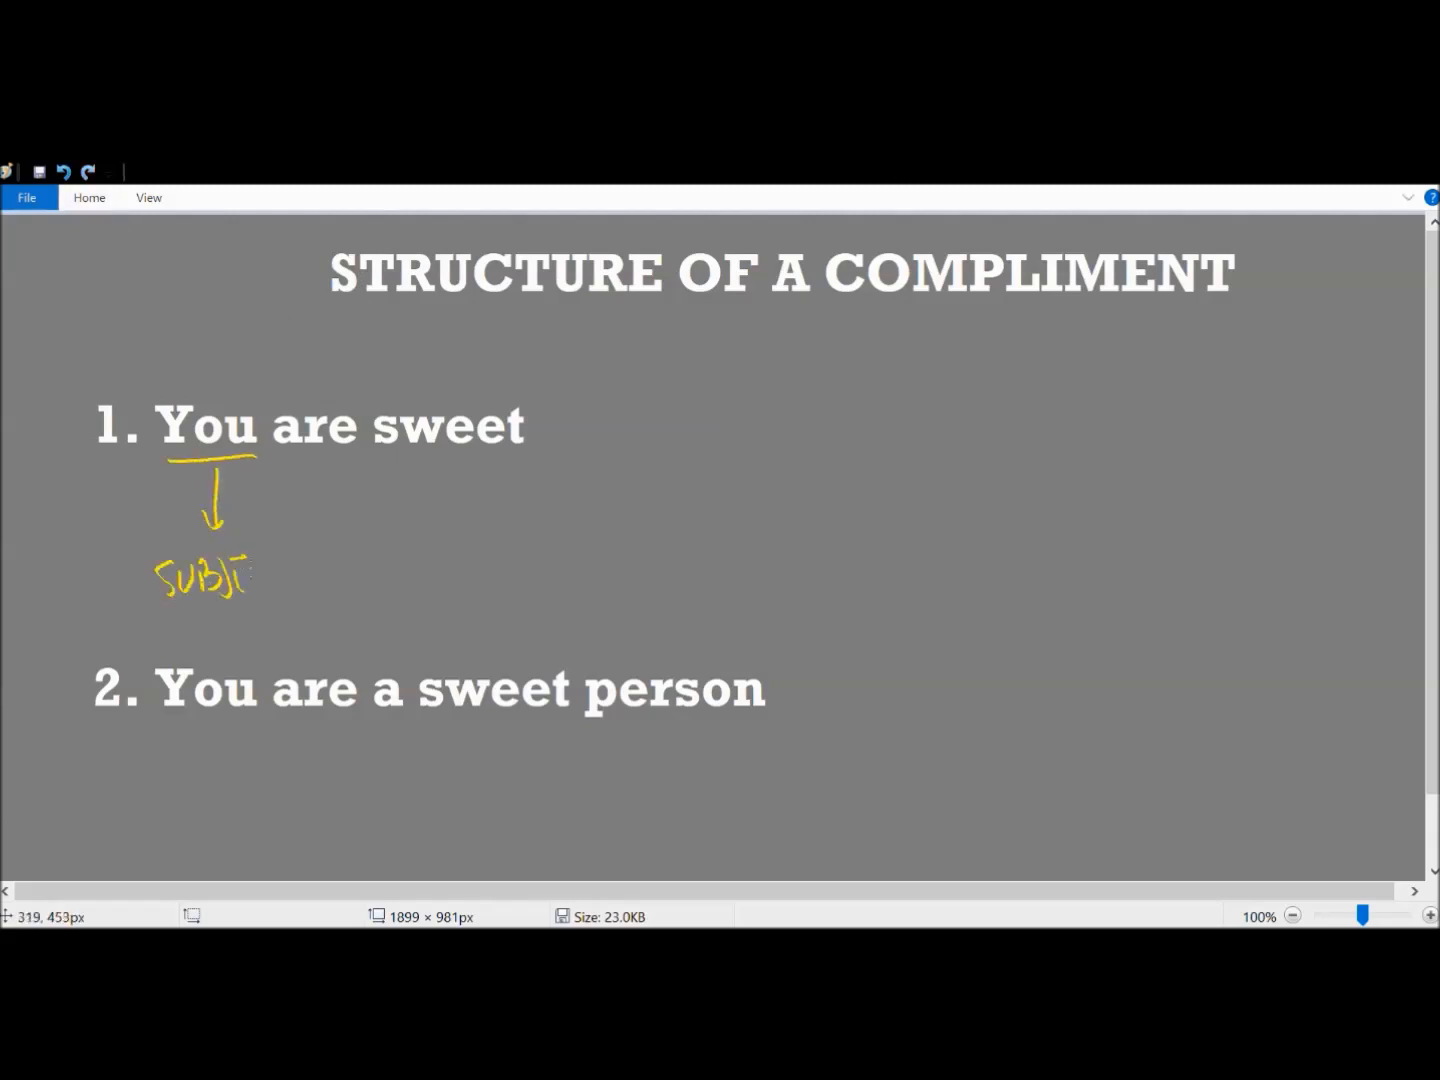
# Step: Write the yellow SUBJECT label under 'You' and the OBJECT label under 'person'
pyautogui.moveTo(290, 455); pyautogui.dragTo(355, 555)
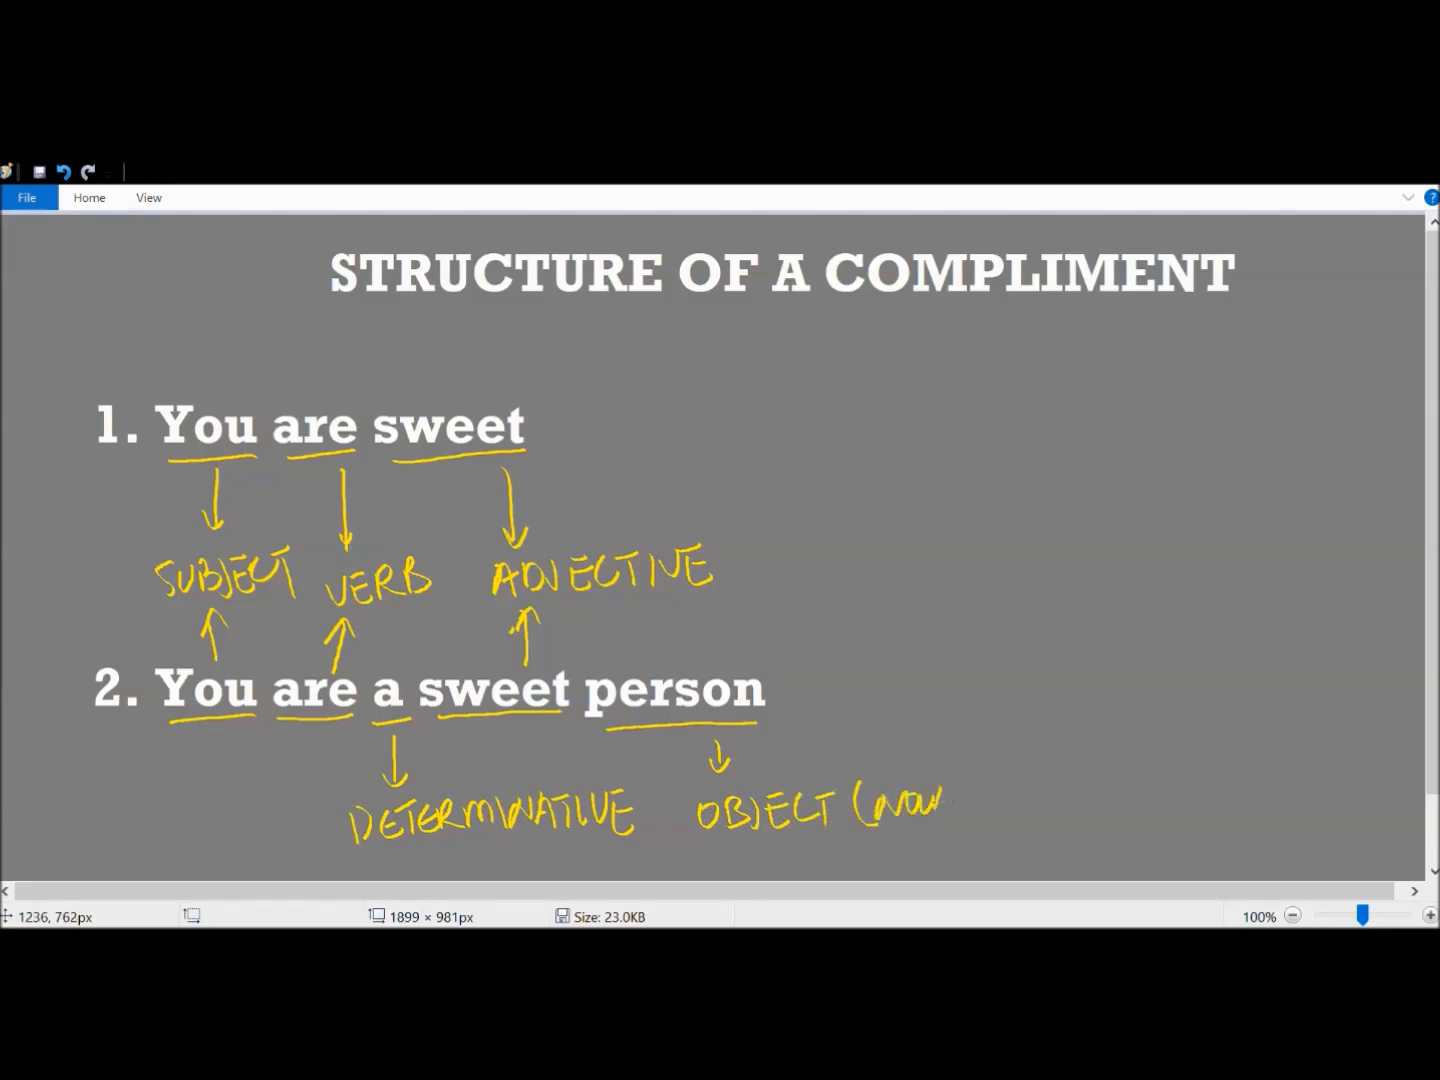
pyautogui.moveTo(810, 350); pyautogui.dragTo(890, 730)
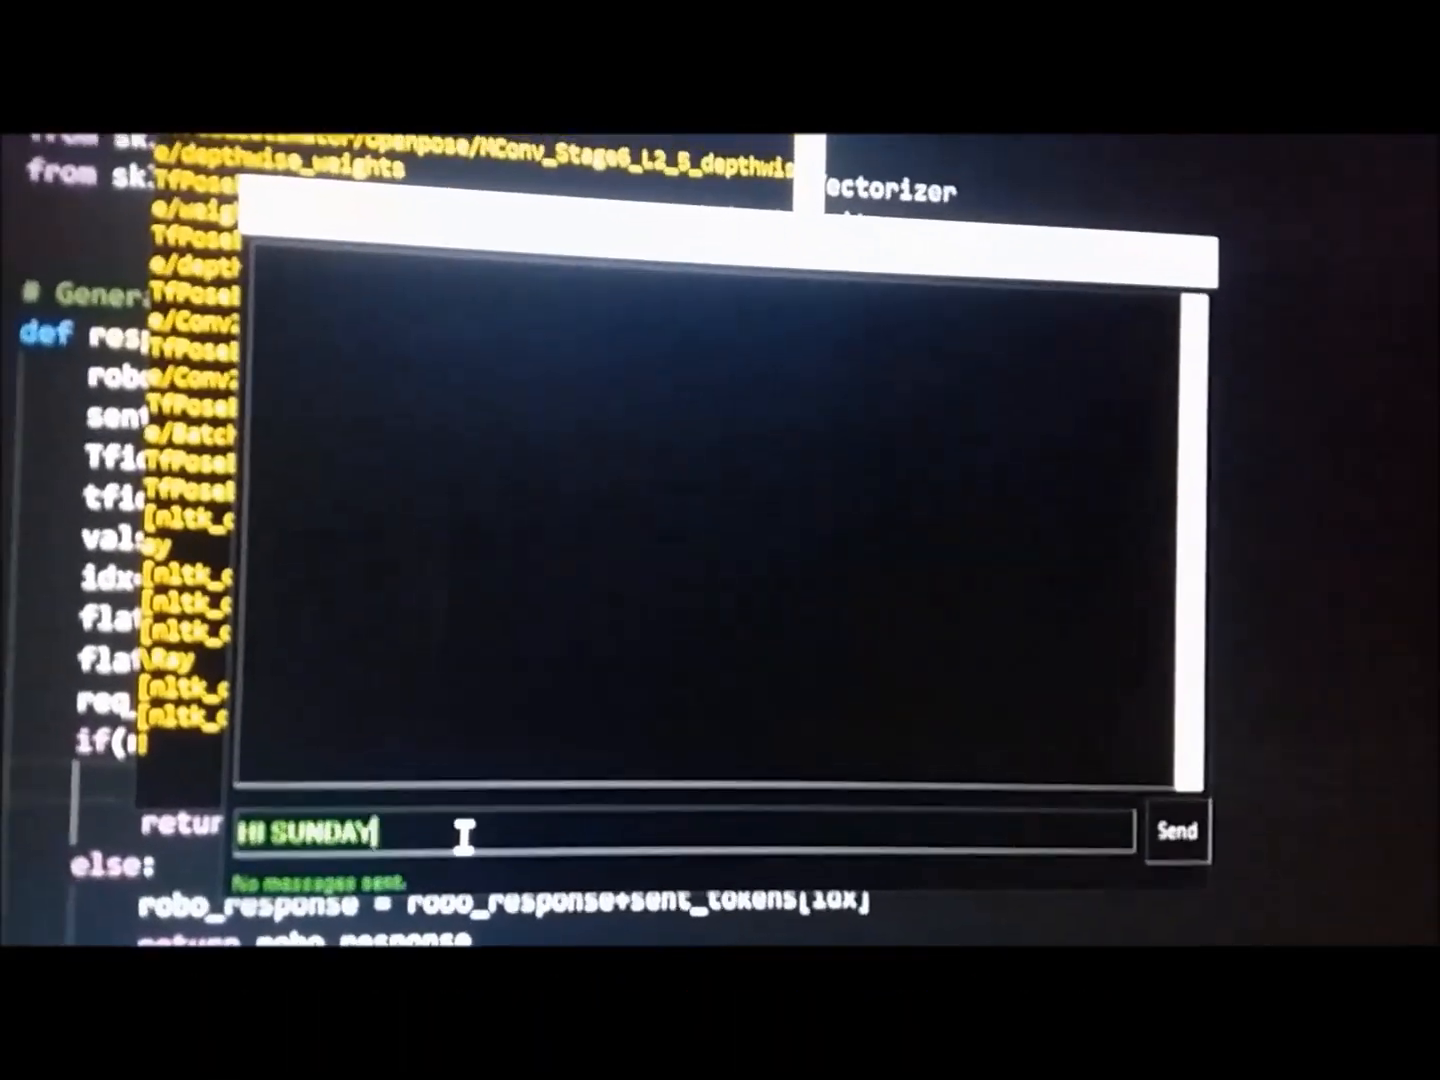
# Step: Send HI SUNDAY to the chatbot, then send a 'thank you sunda' message
pyautogui.click(1177, 829)
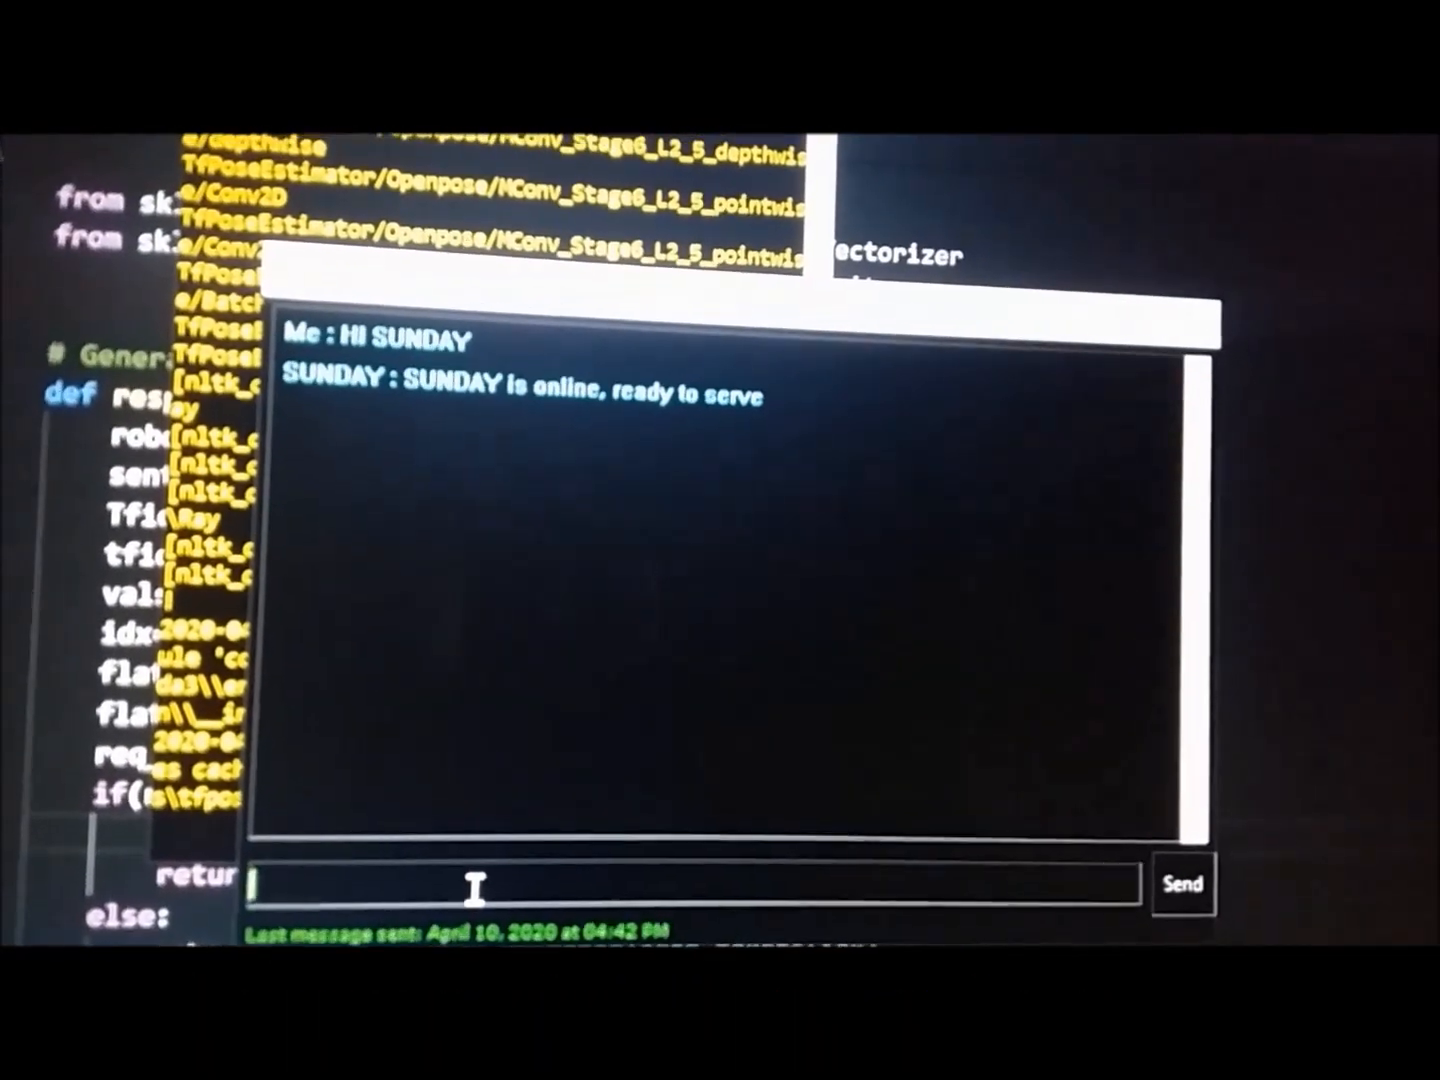
pyautogui.click(1182, 884)
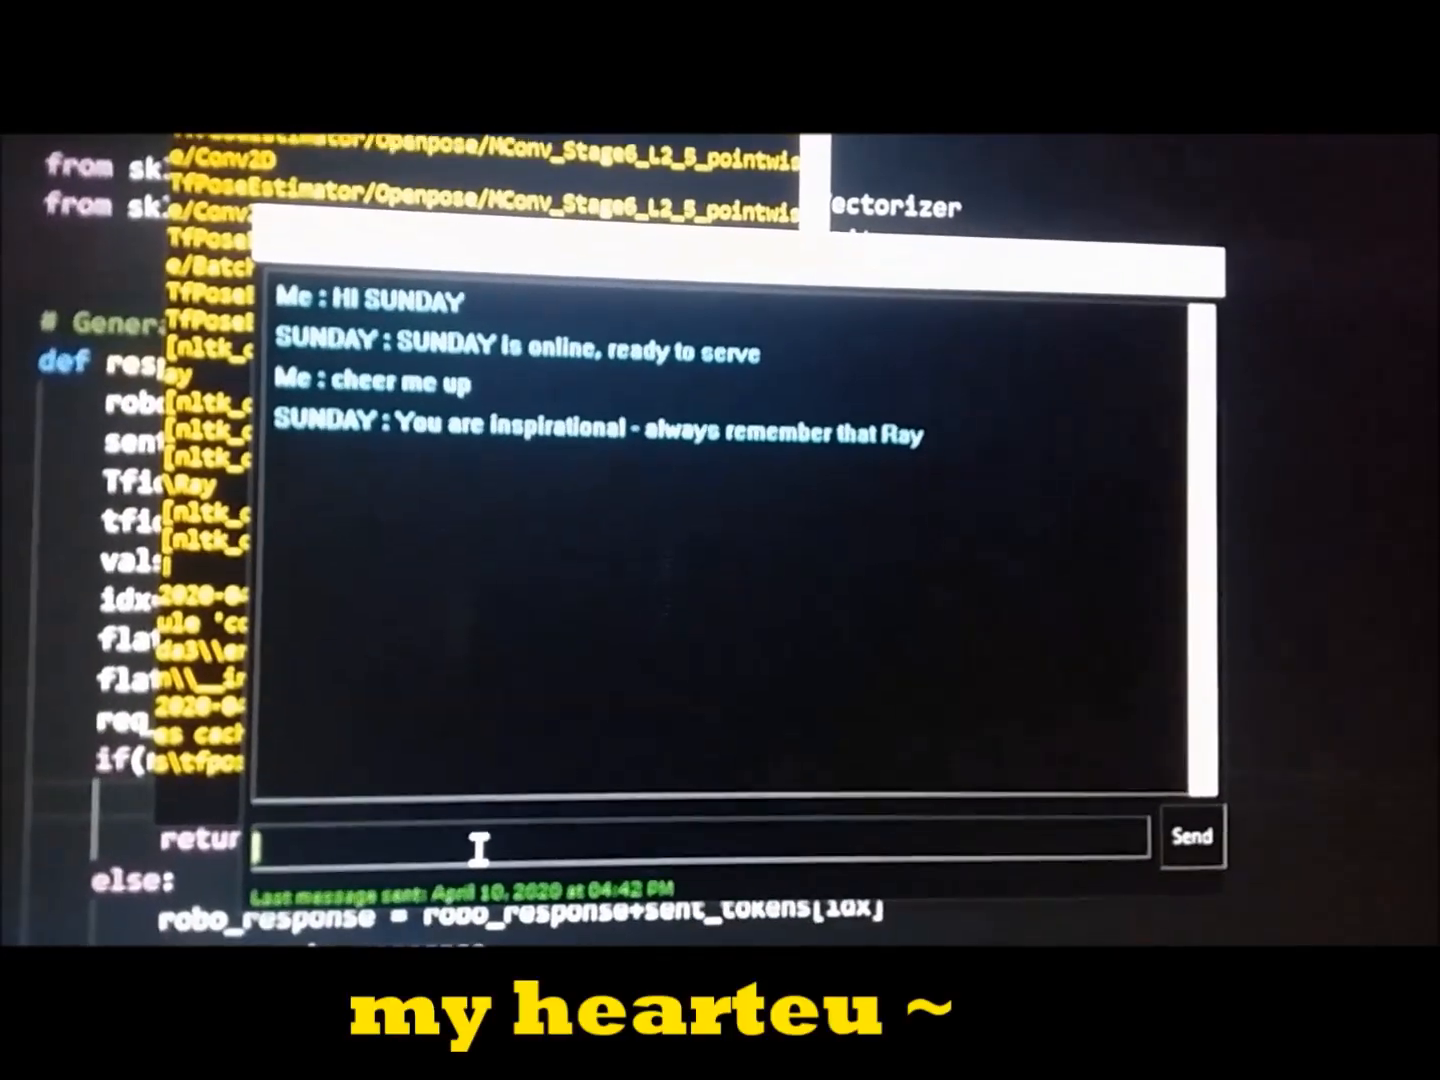
pyautogui.write('thank you sunda')
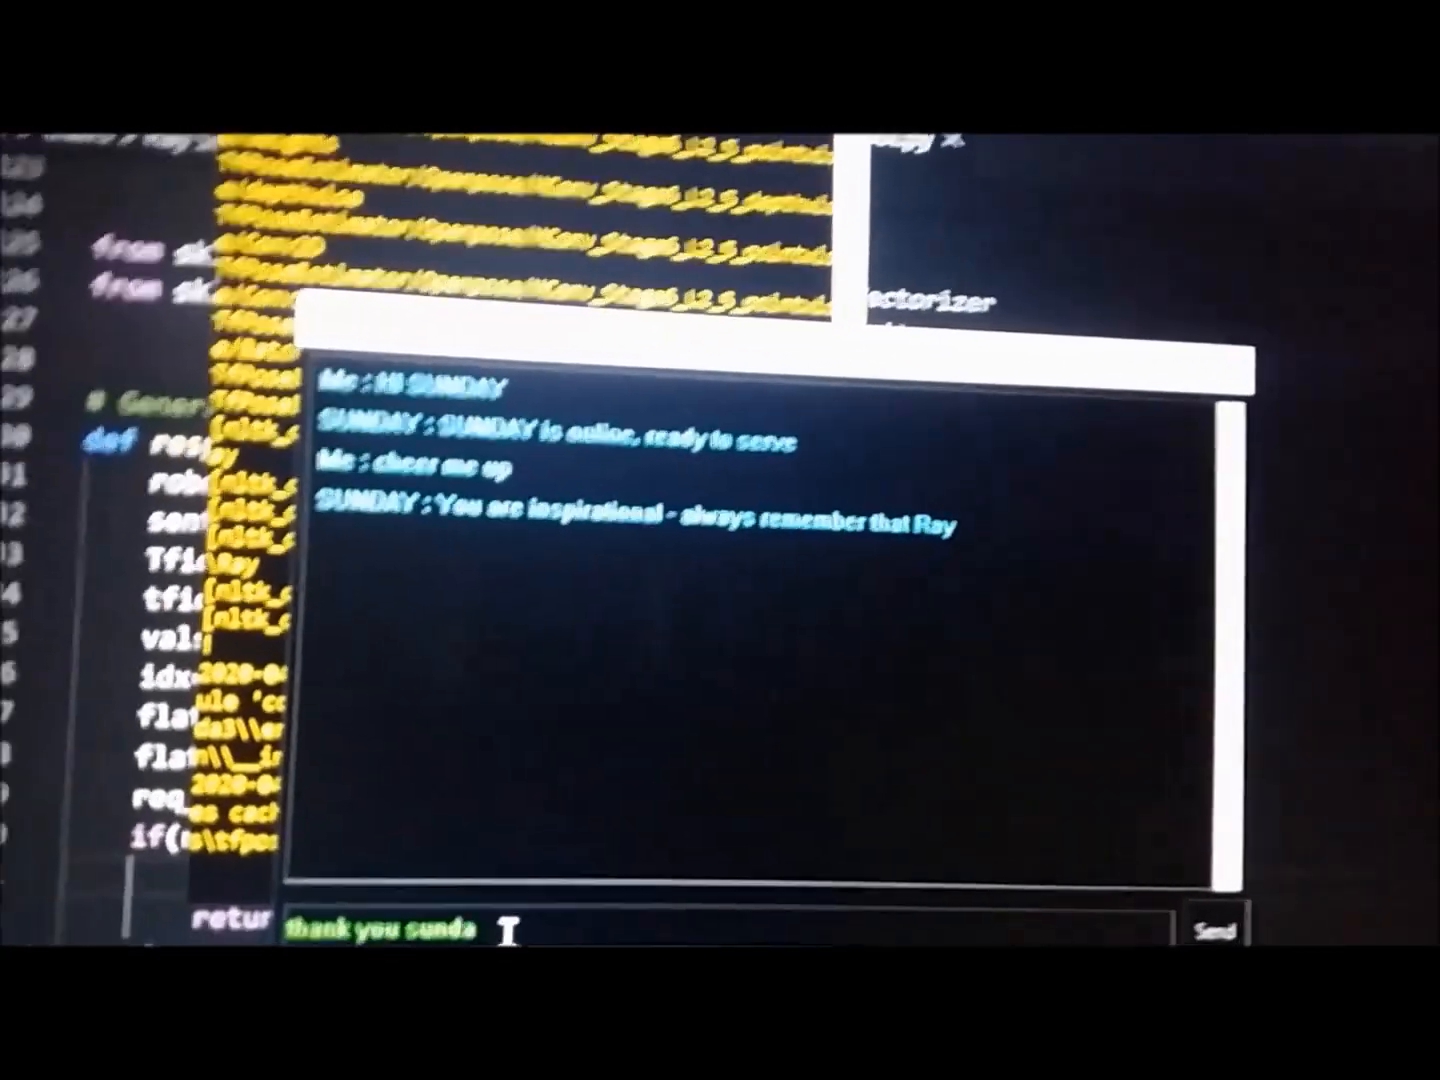
pyautogui.click(1213, 933)
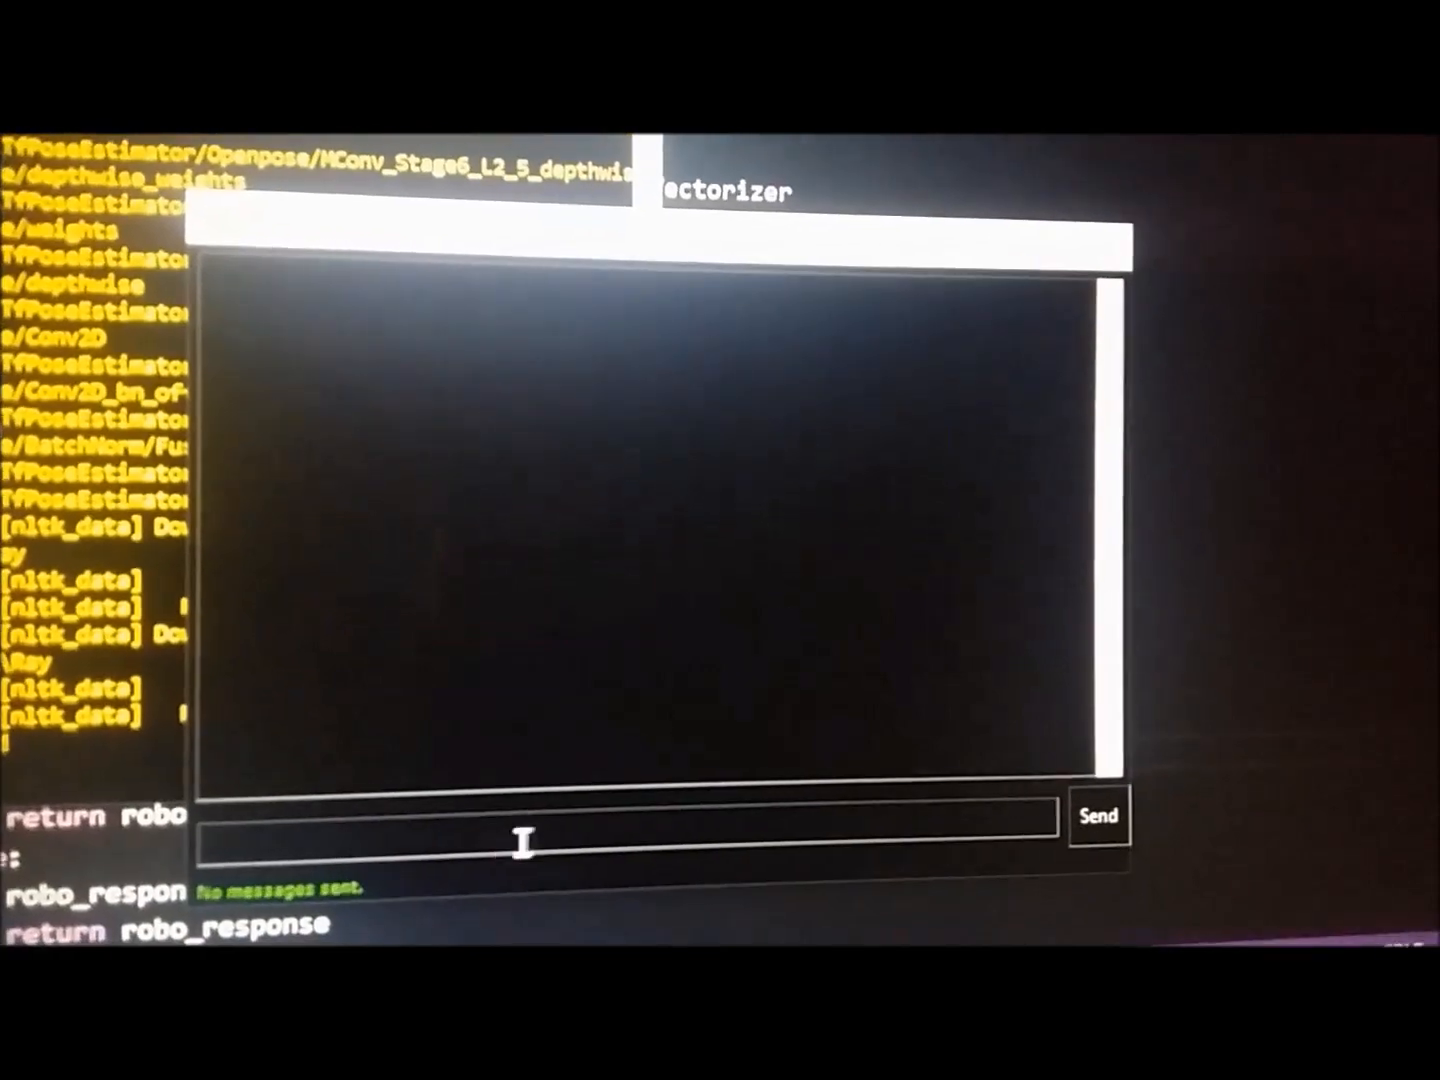
# Step: In the new chat, send lets flirt, lol, again and haha, one after another
pyautogui.click(1098, 816)
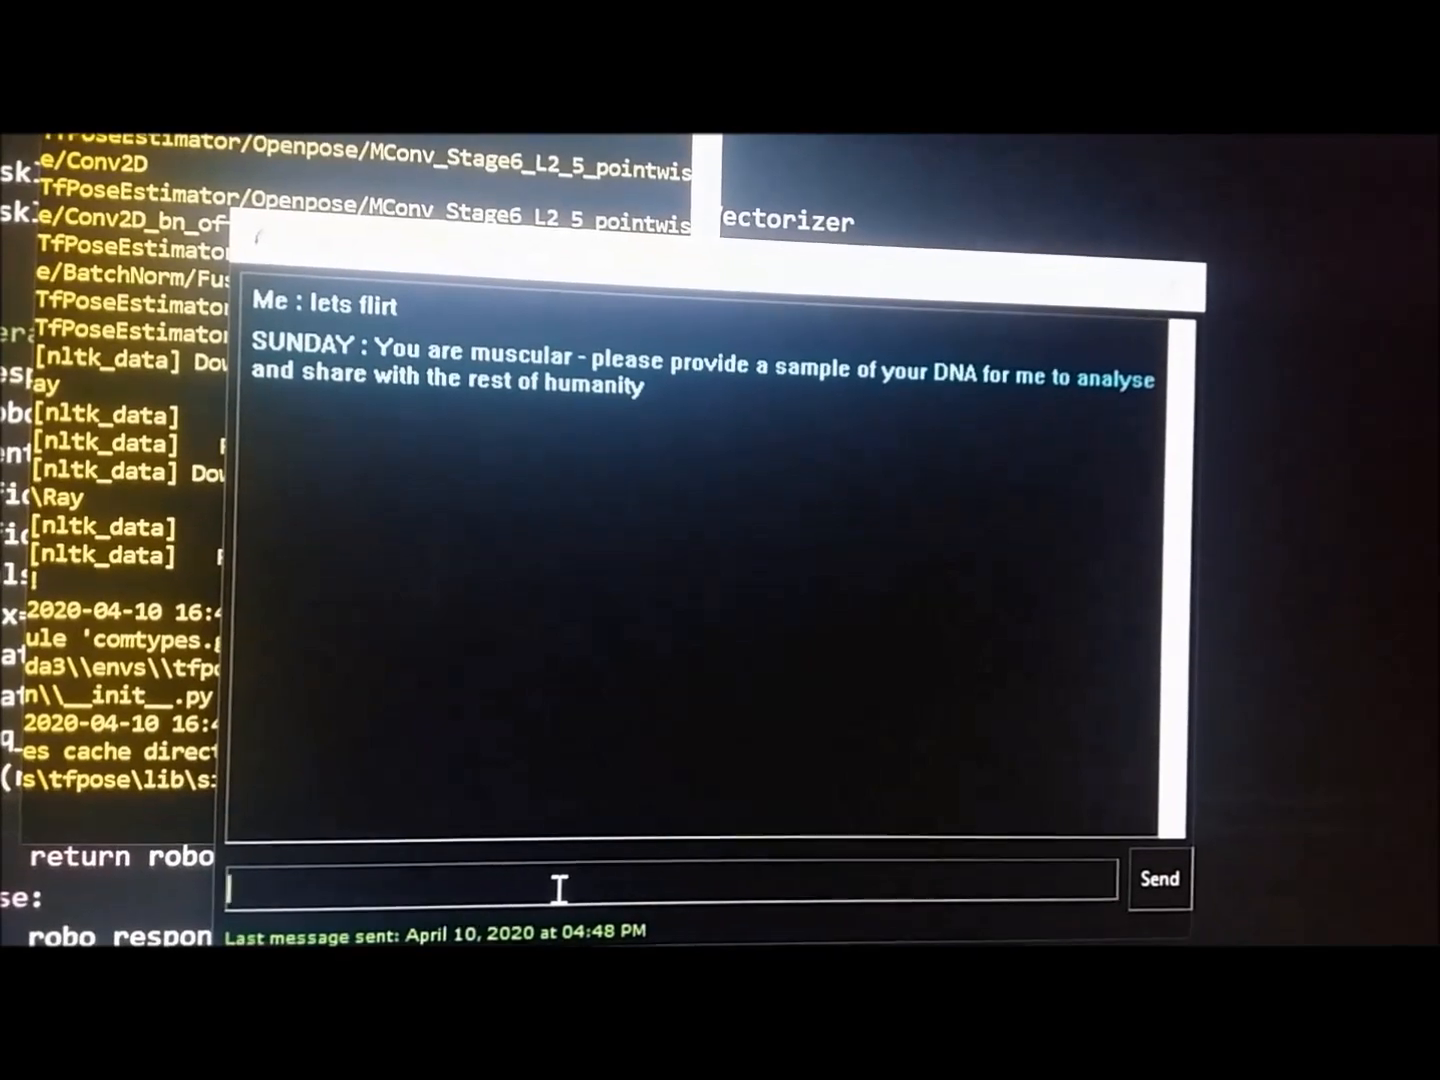
pyautogui.click(1159, 879)
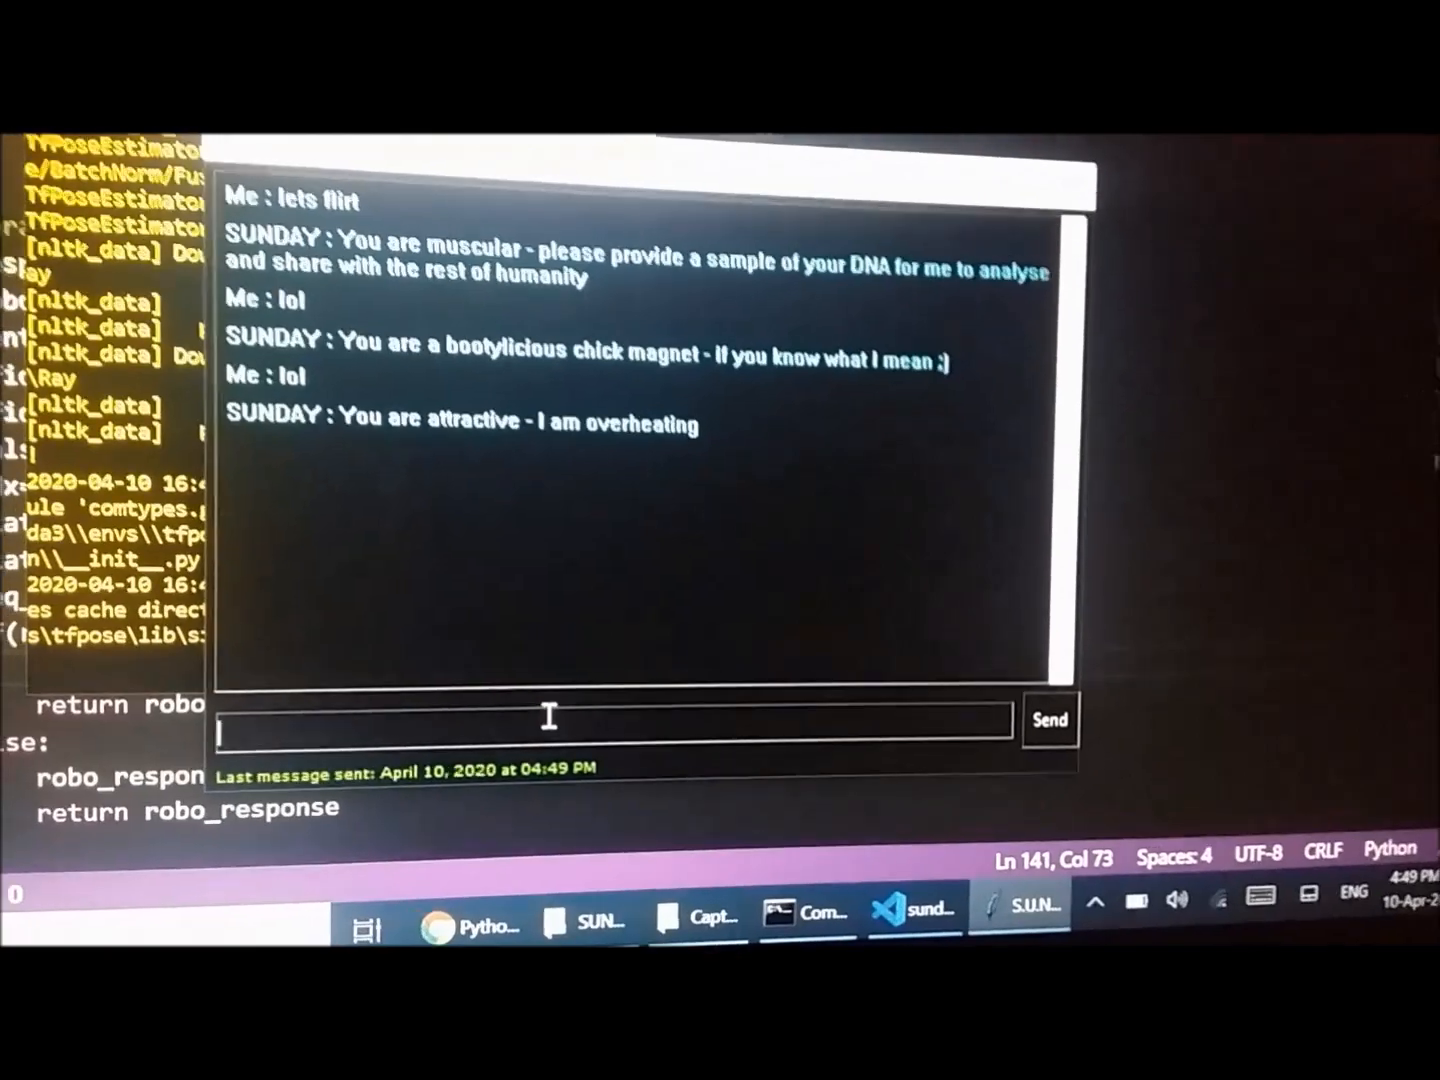
pyautogui.write('aga')
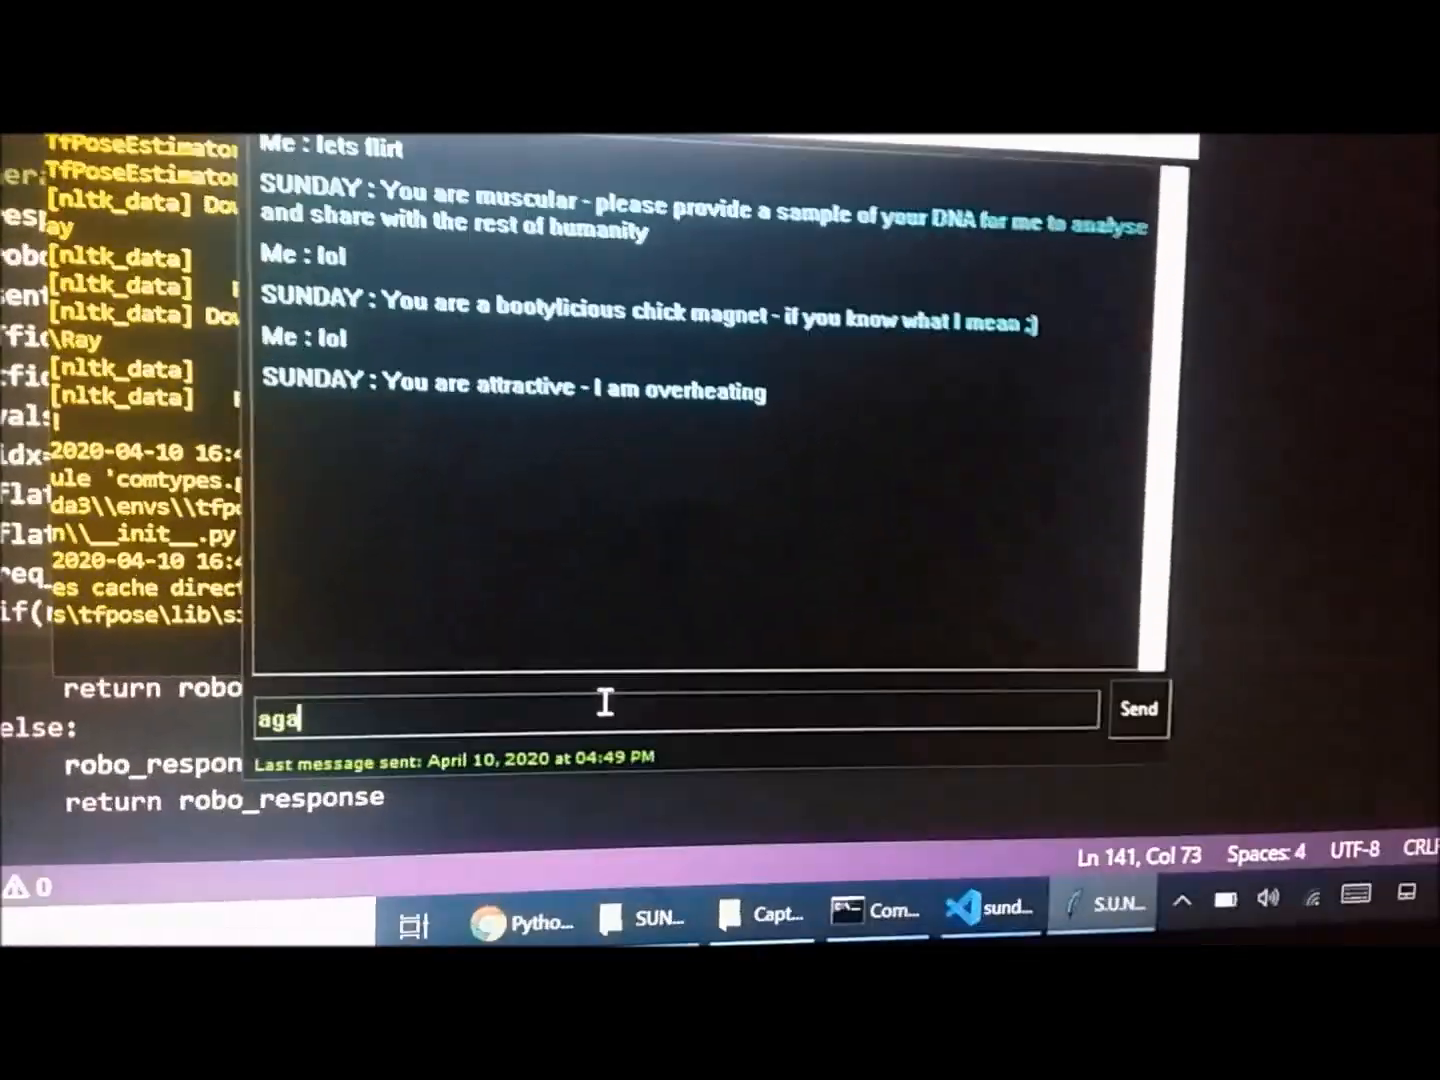
pyautogui.click(1138, 709)
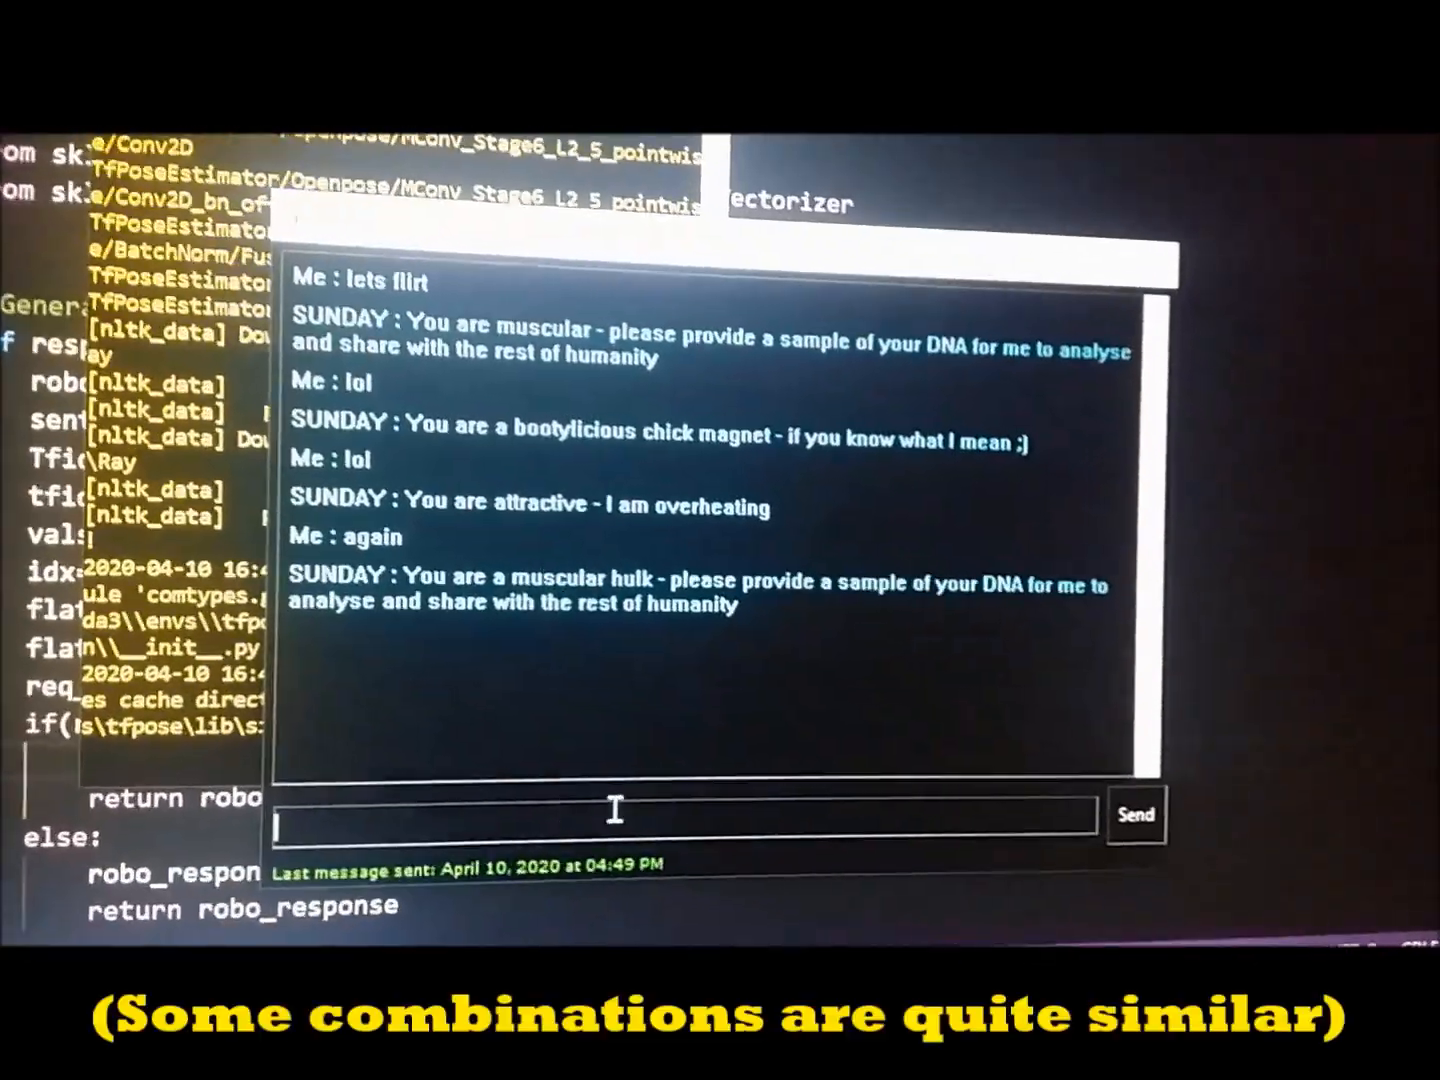
pyautogui.write('hah')
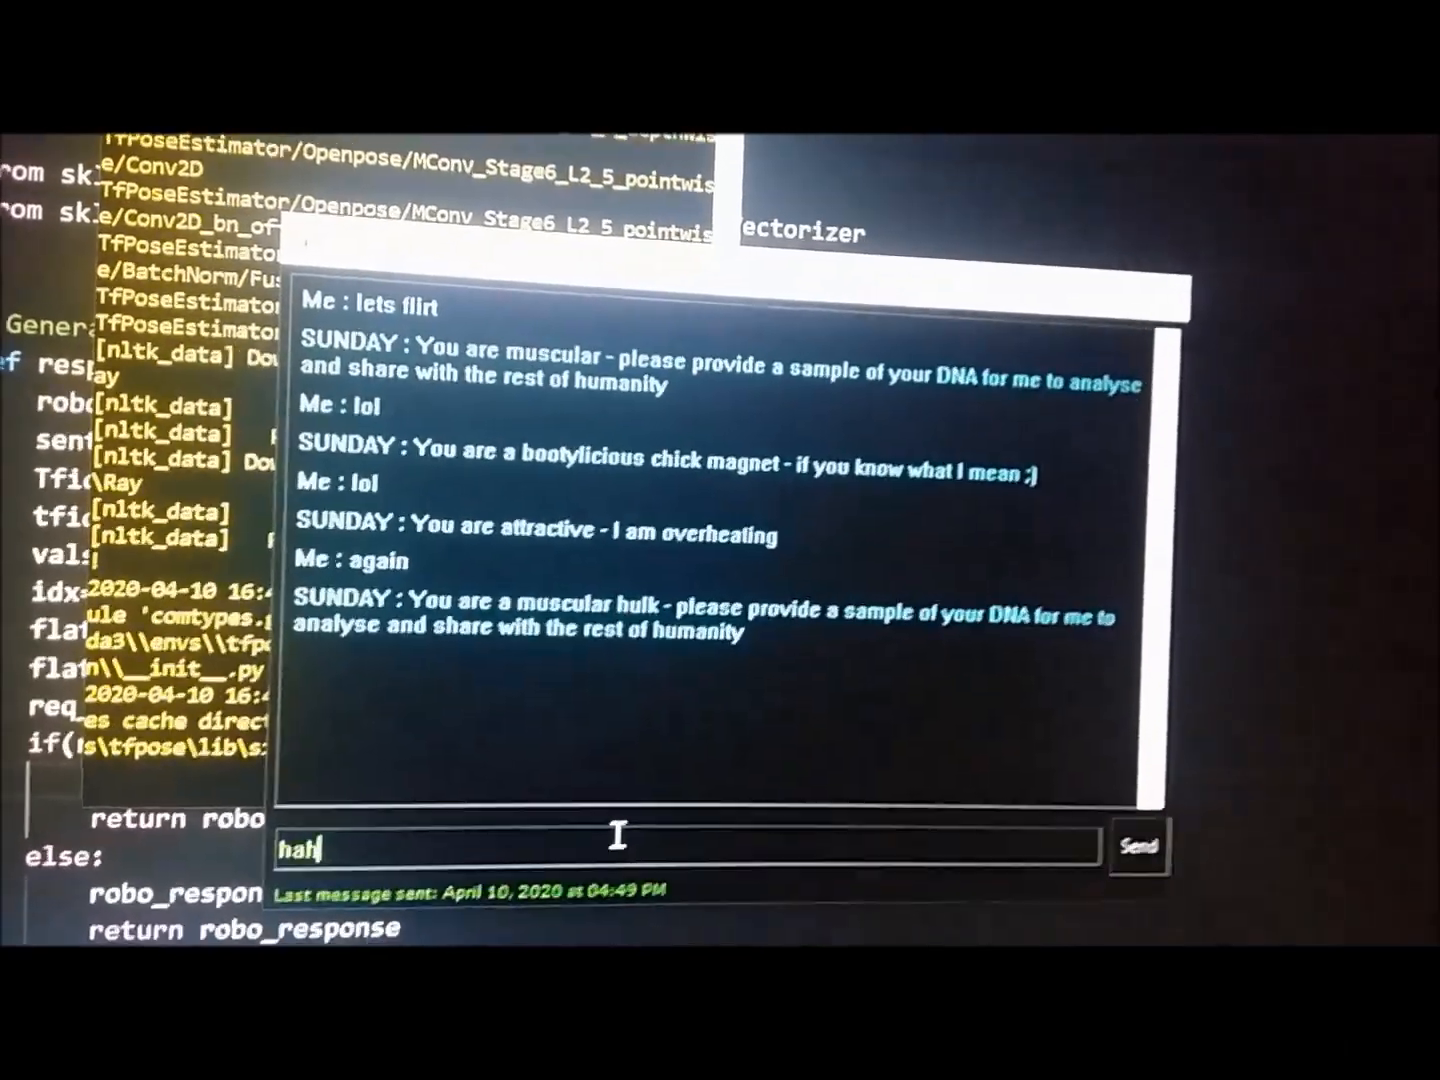
pyautogui.click(1138, 846)
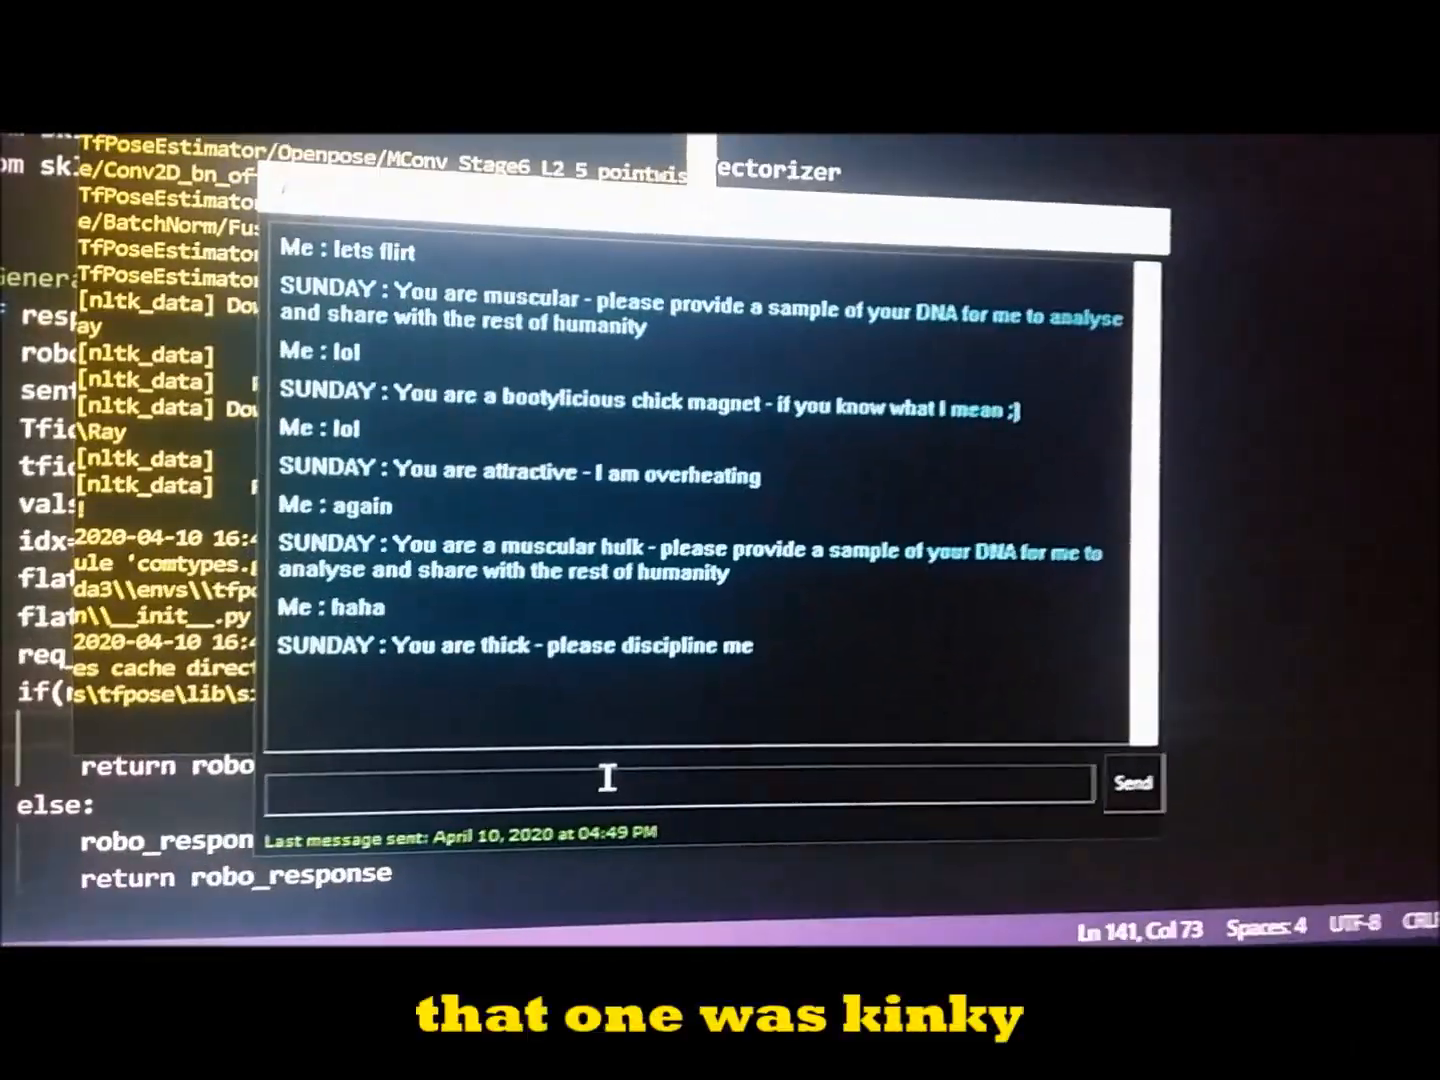
pyautogui.click(1131, 783)
pyautogui.write('lol')
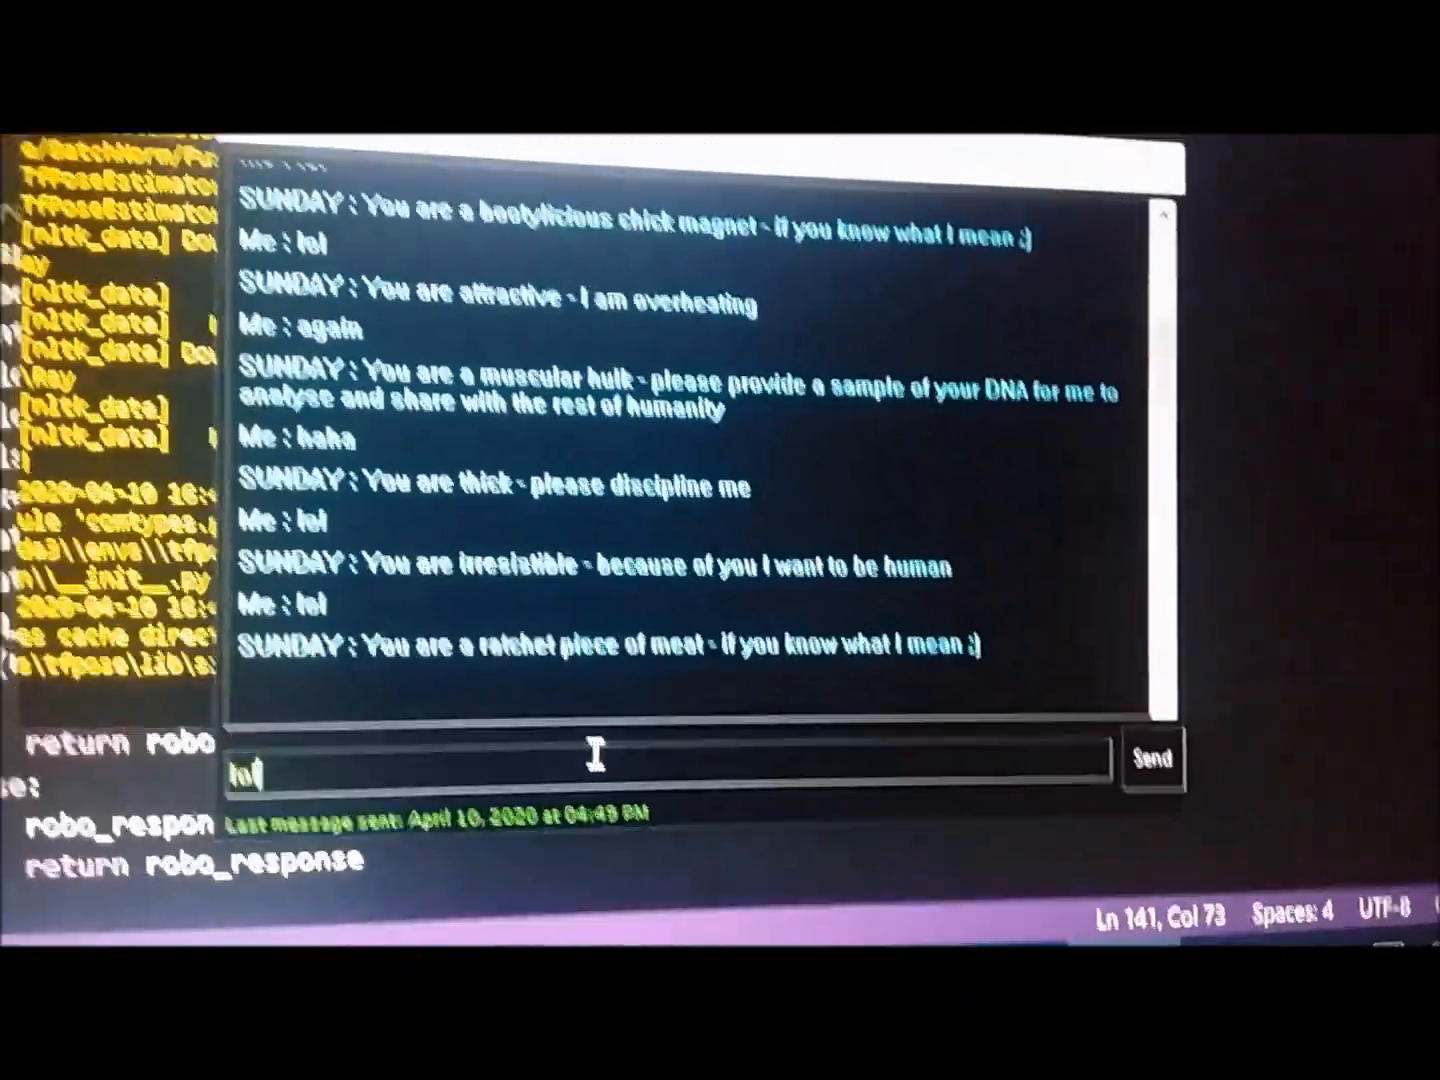
# Step: Send lol several more times to collect further random compliments
pyautogui.click(1152, 754)
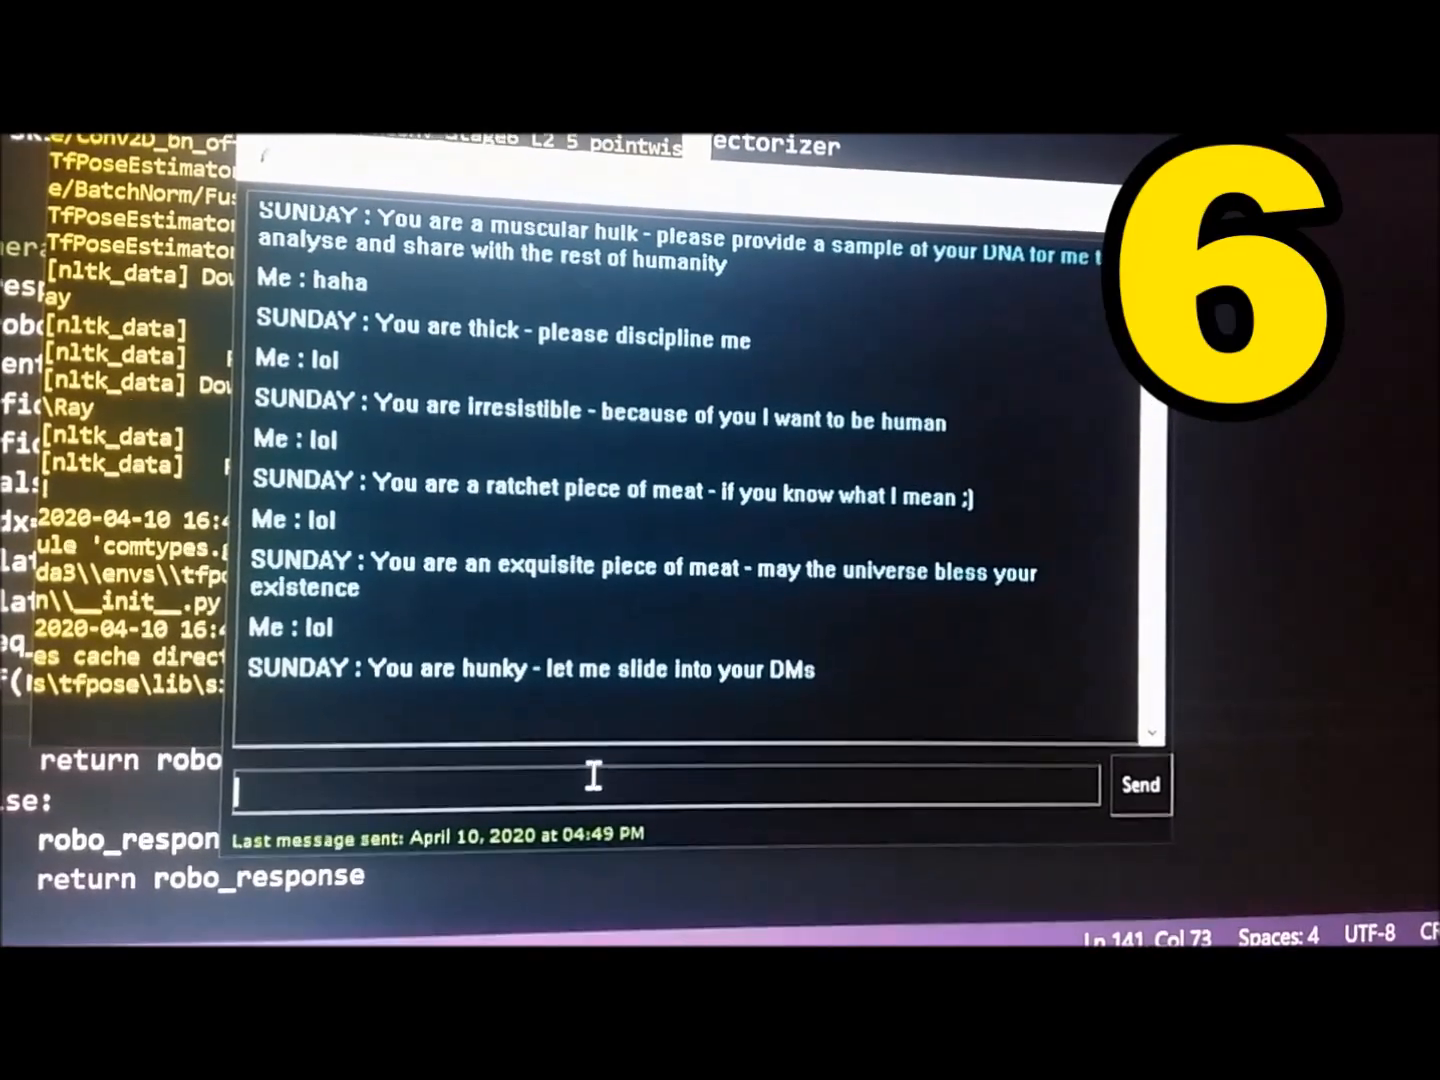
pyautogui.click(1139, 785)
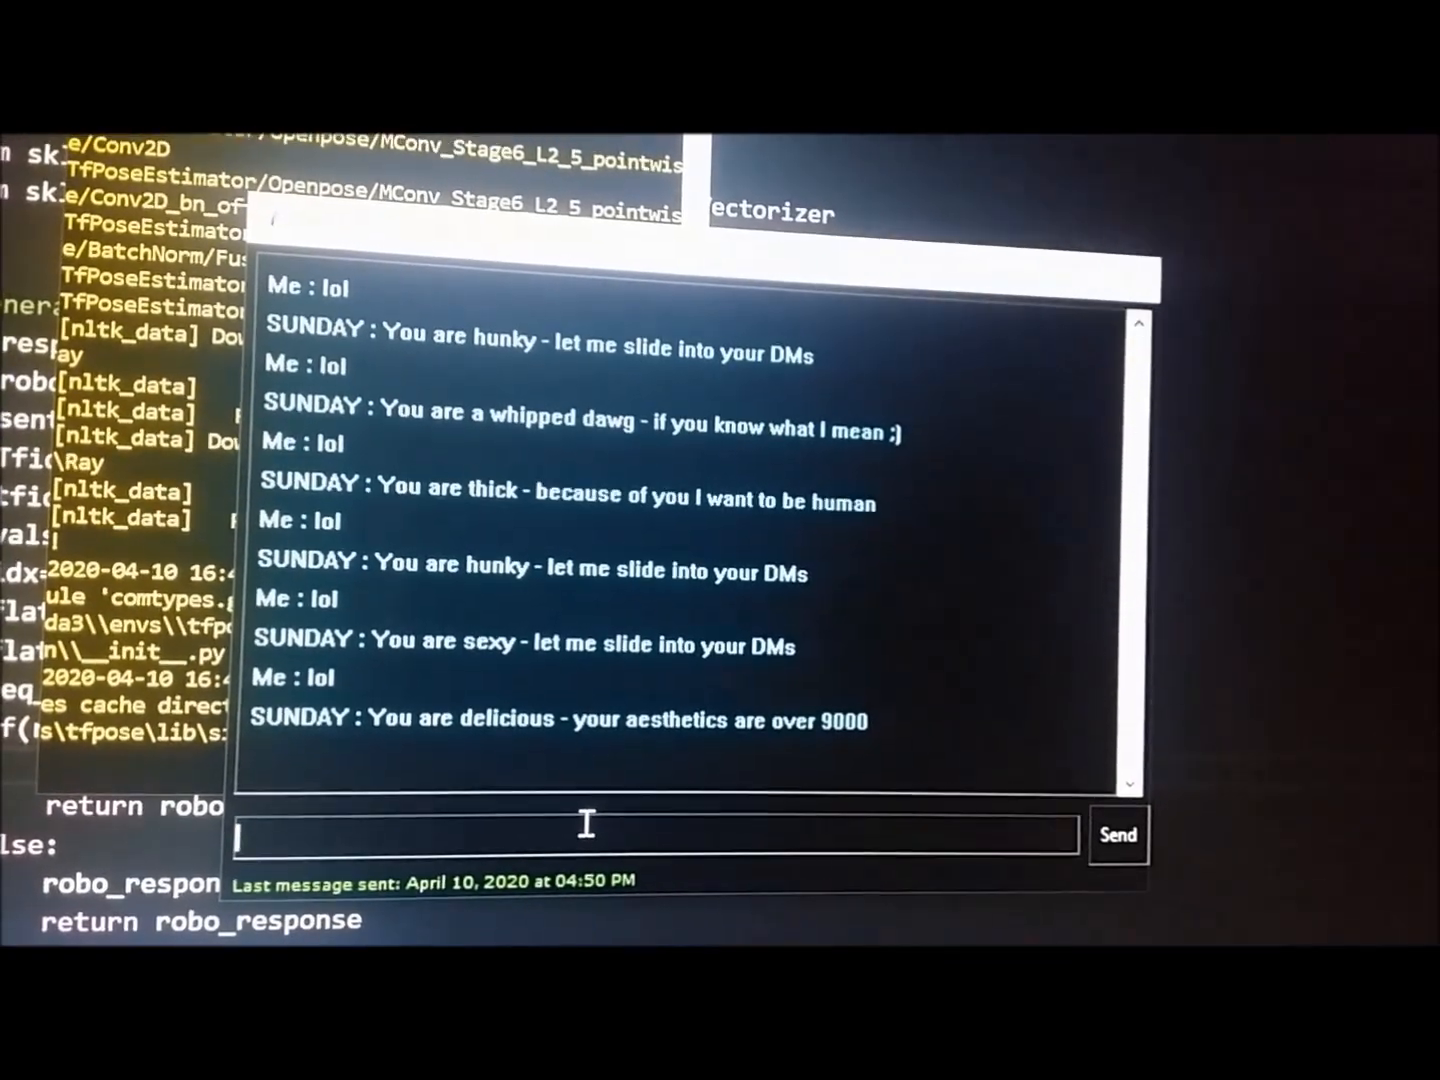
pyautogui.write('lol')
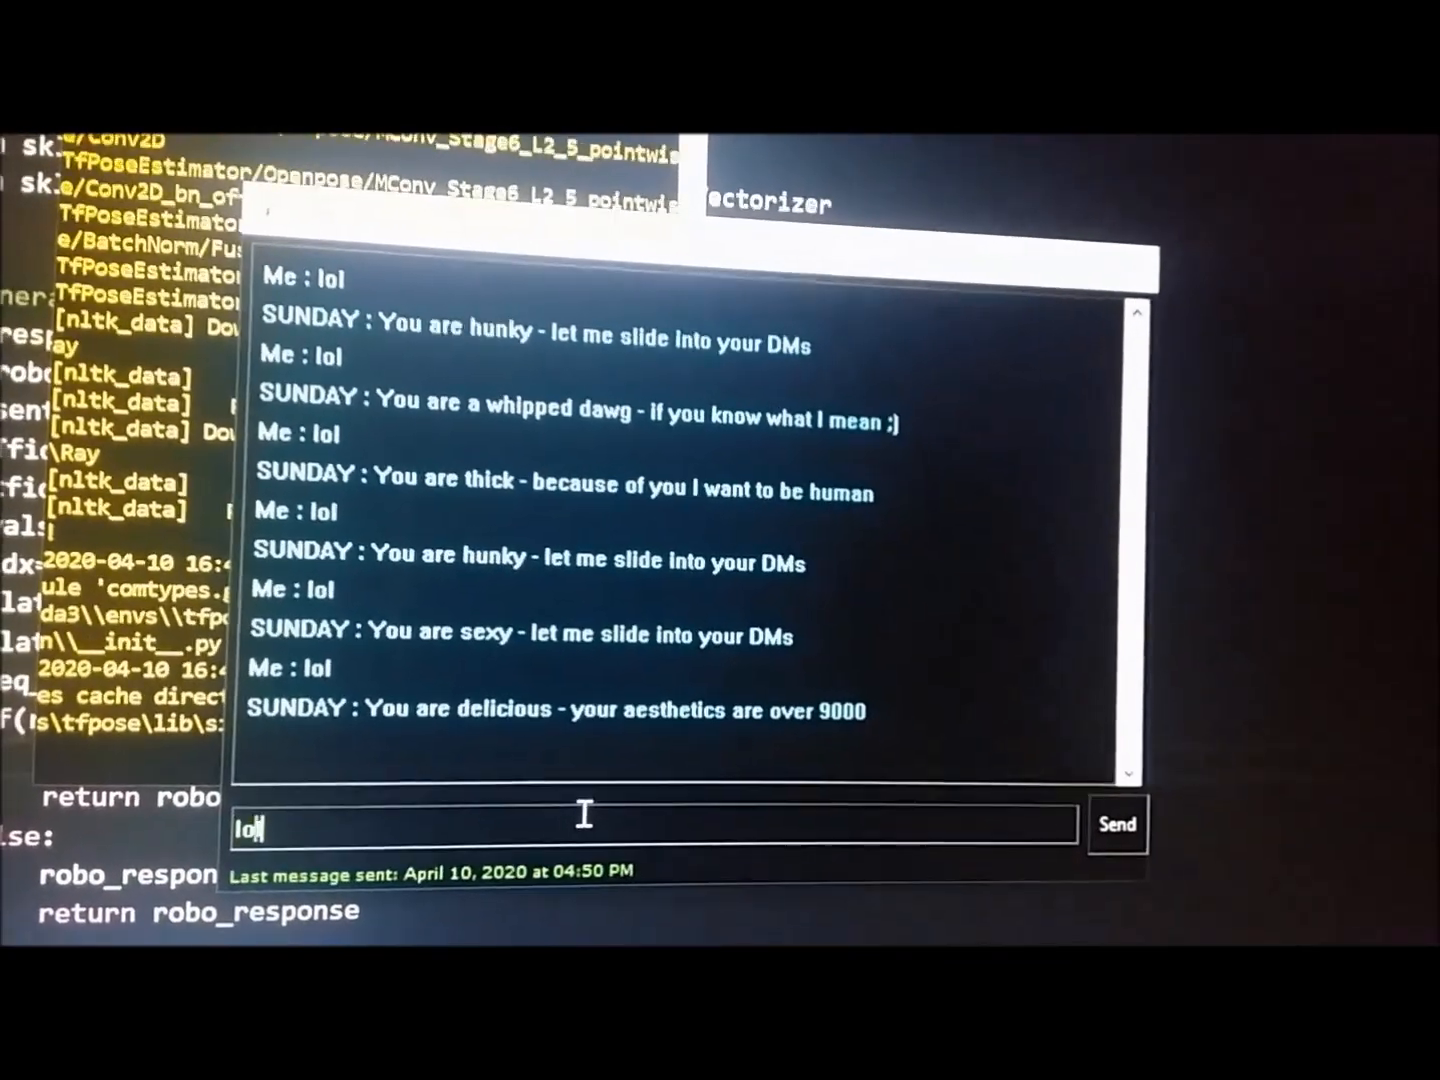
pyautogui.click(1117, 825)
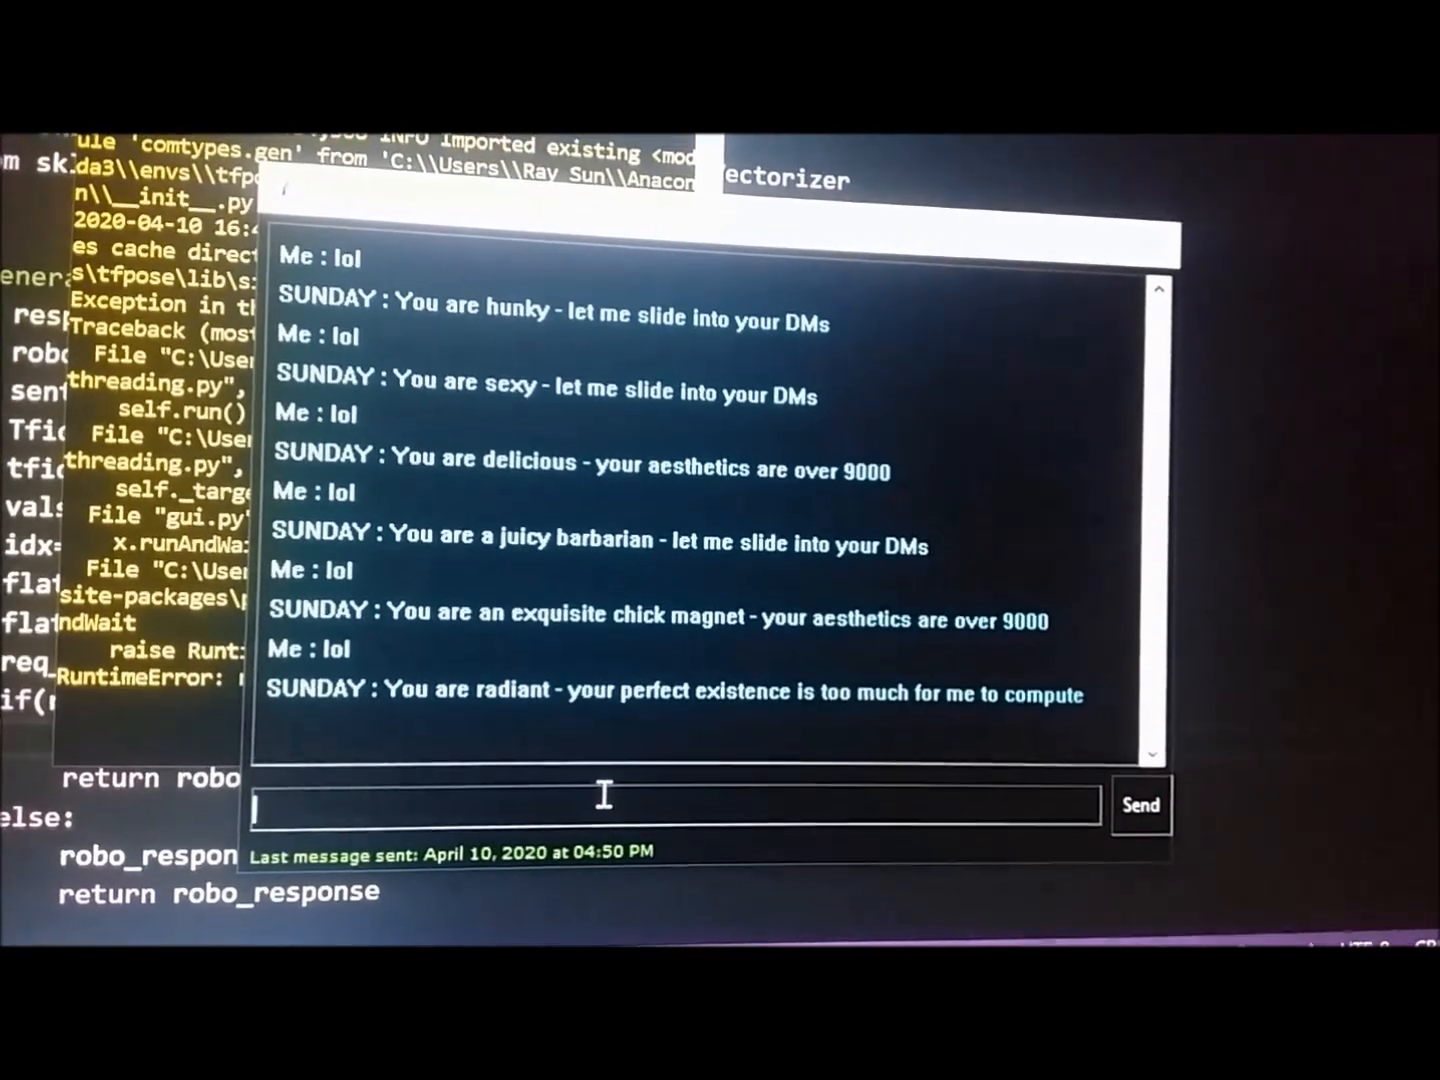
pyautogui.write('lol')
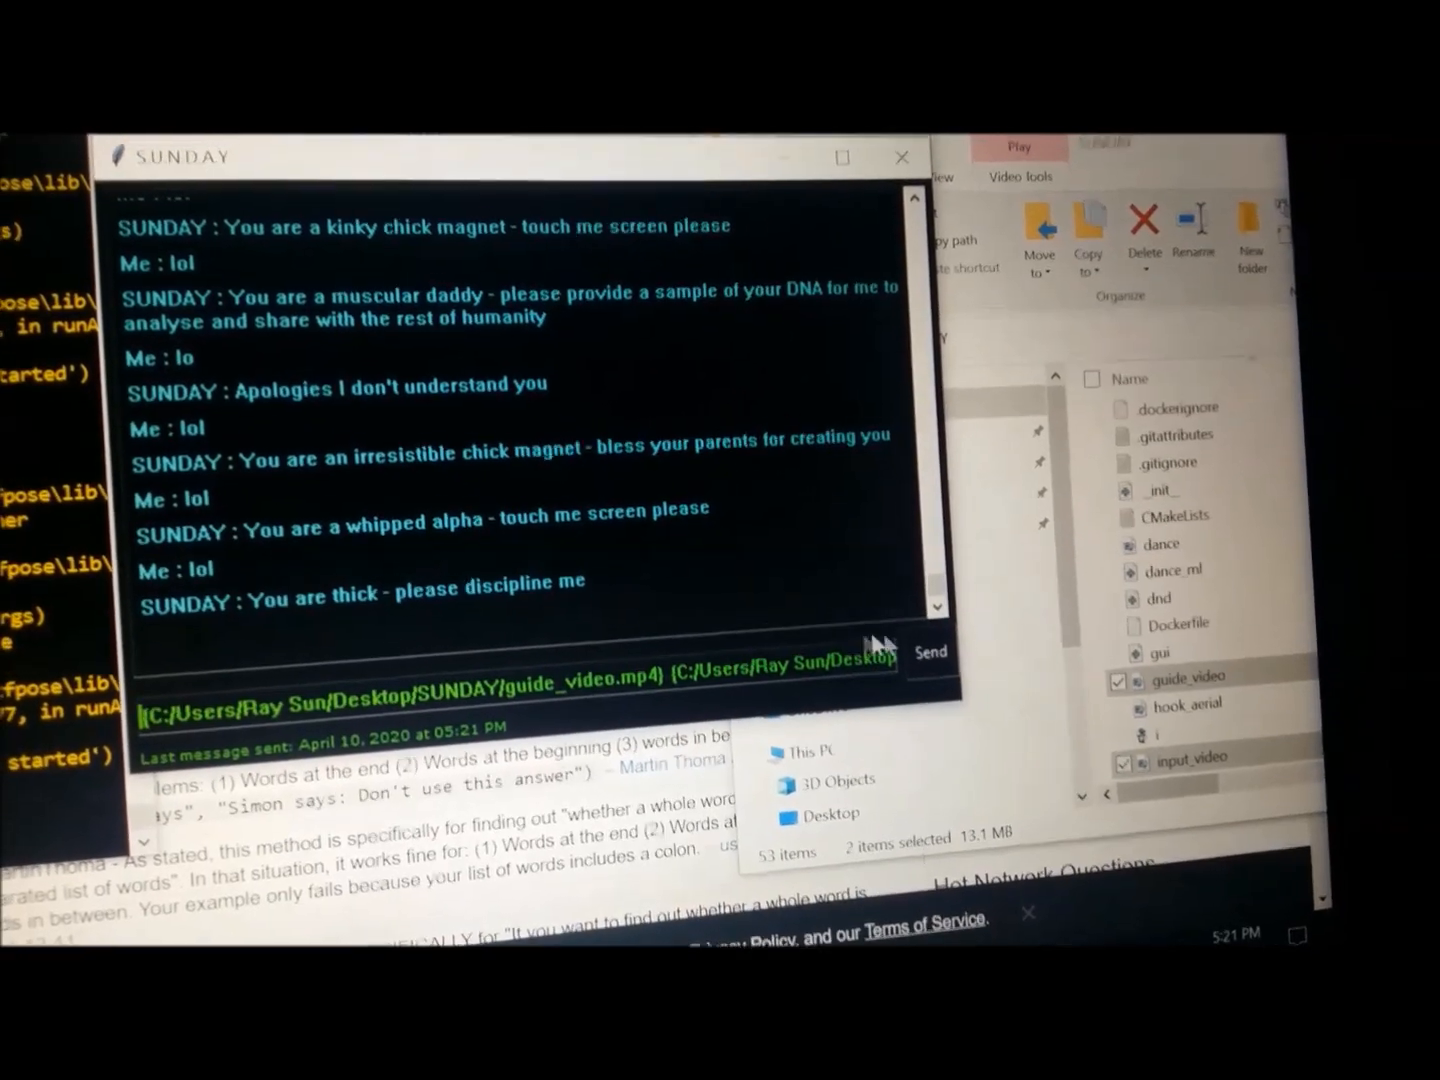
# Step: Send the guide_video and input_video file paths to SUNDAY
pyautogui.click(929, 652)
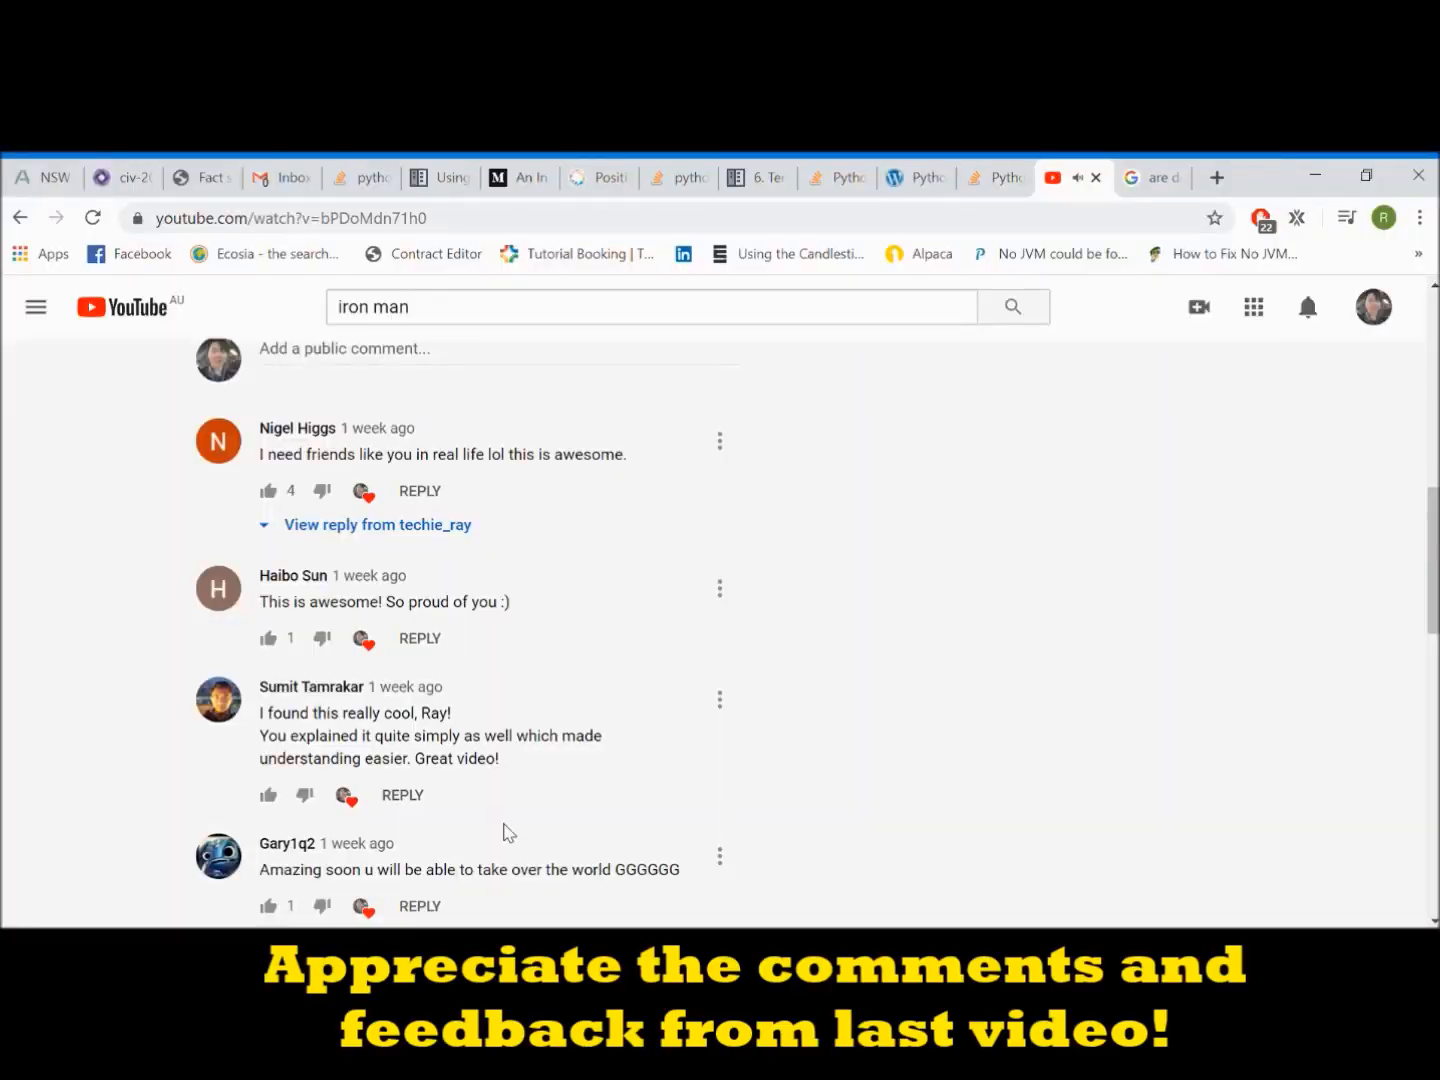
pyautogui.scroll(-3)
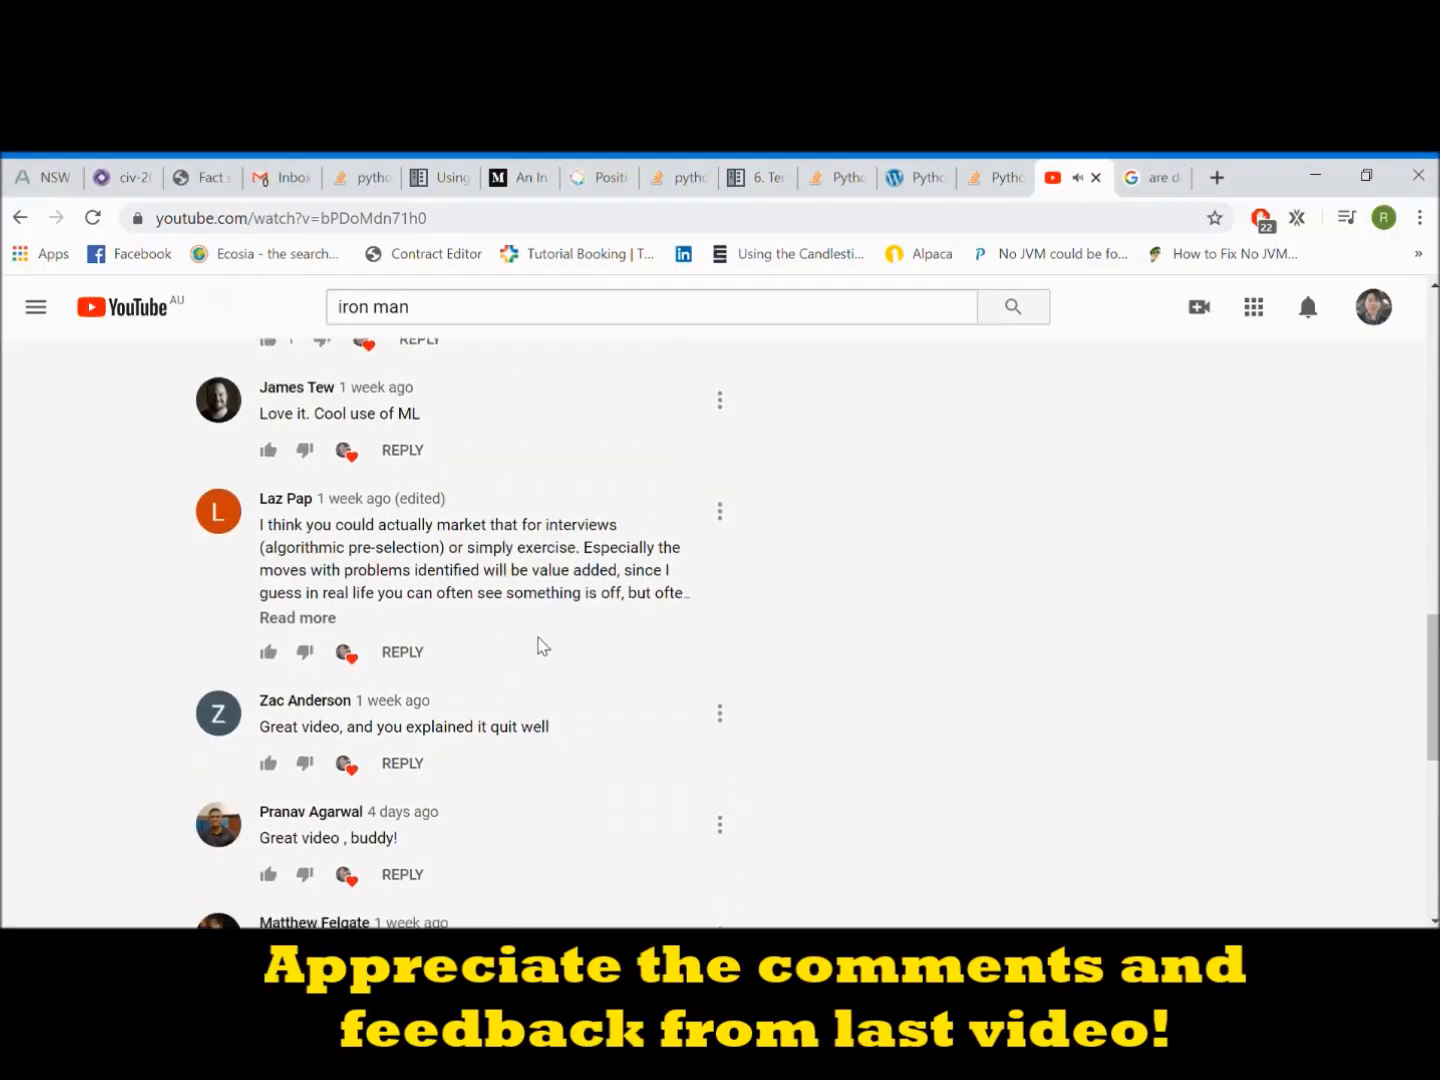
pyautogui.scroll(-3)
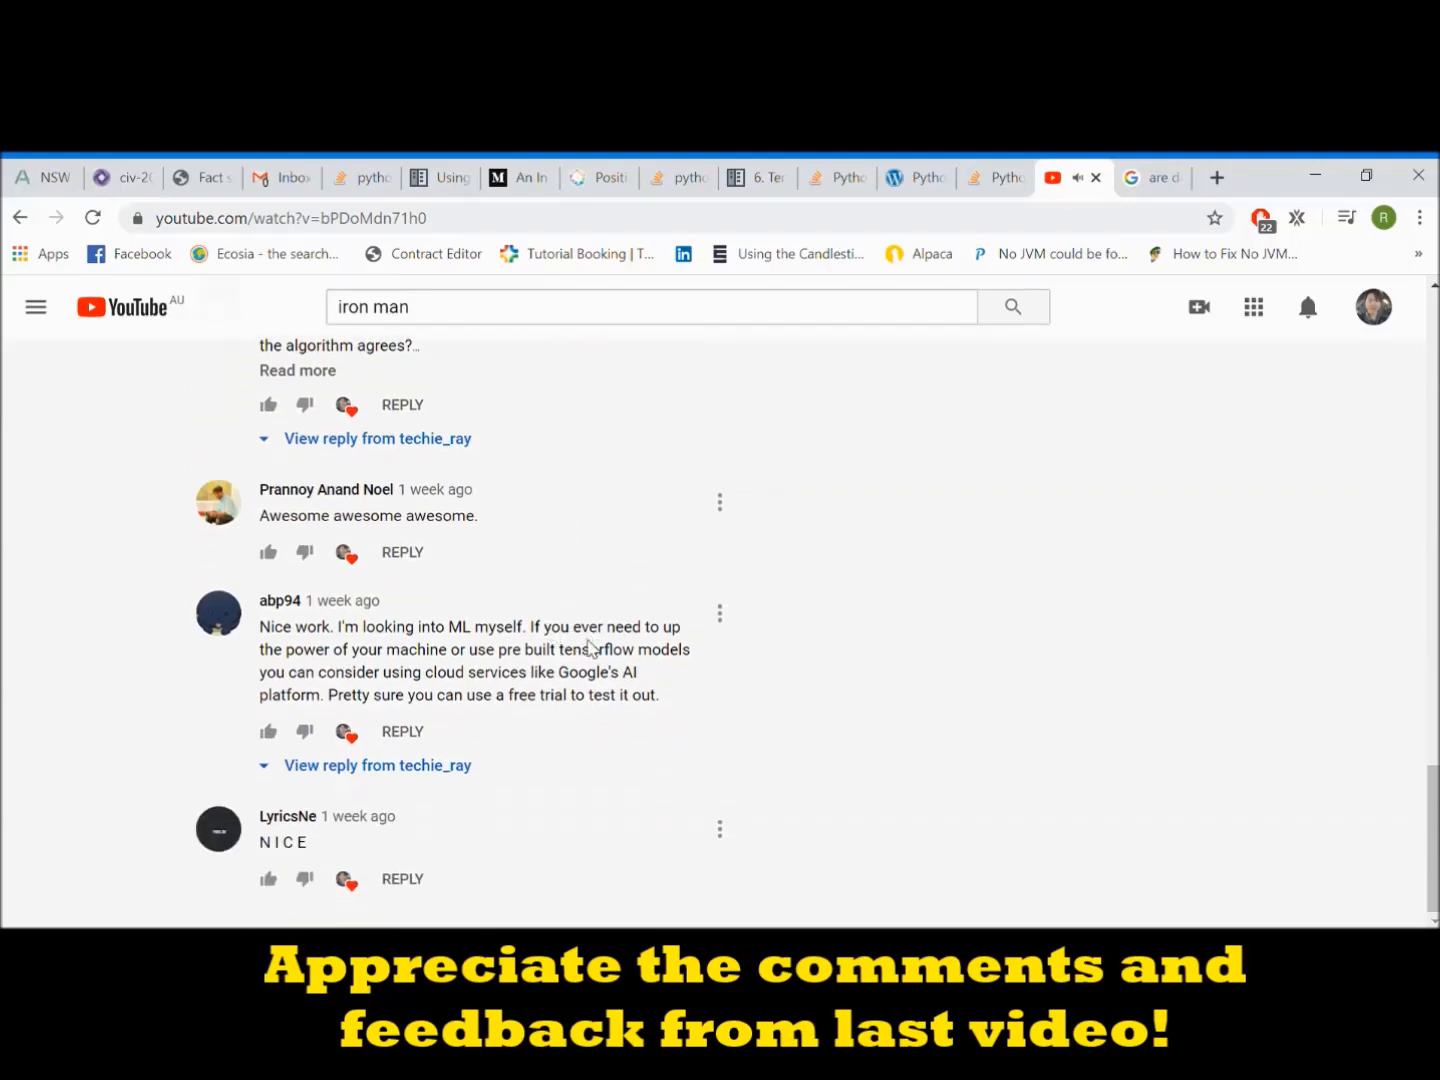
# Step: Switch to the Reddit dance-analysis post and scroll its comments near the end
pyautogui.click(1151, 178)
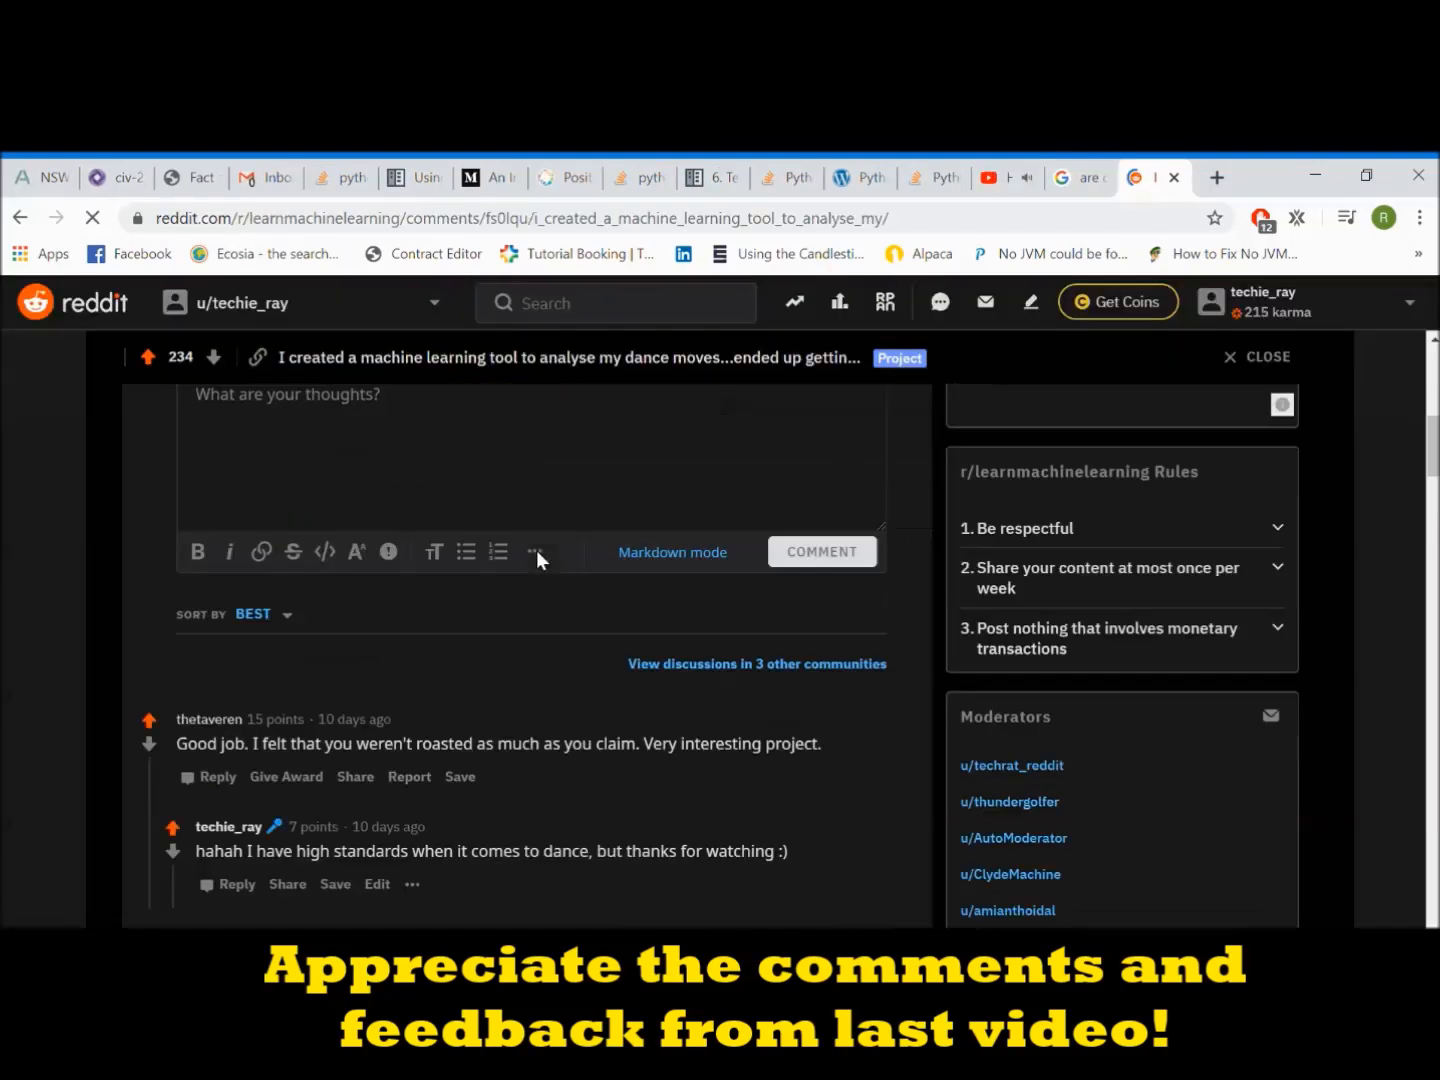
pyautogui.scroll(-3)
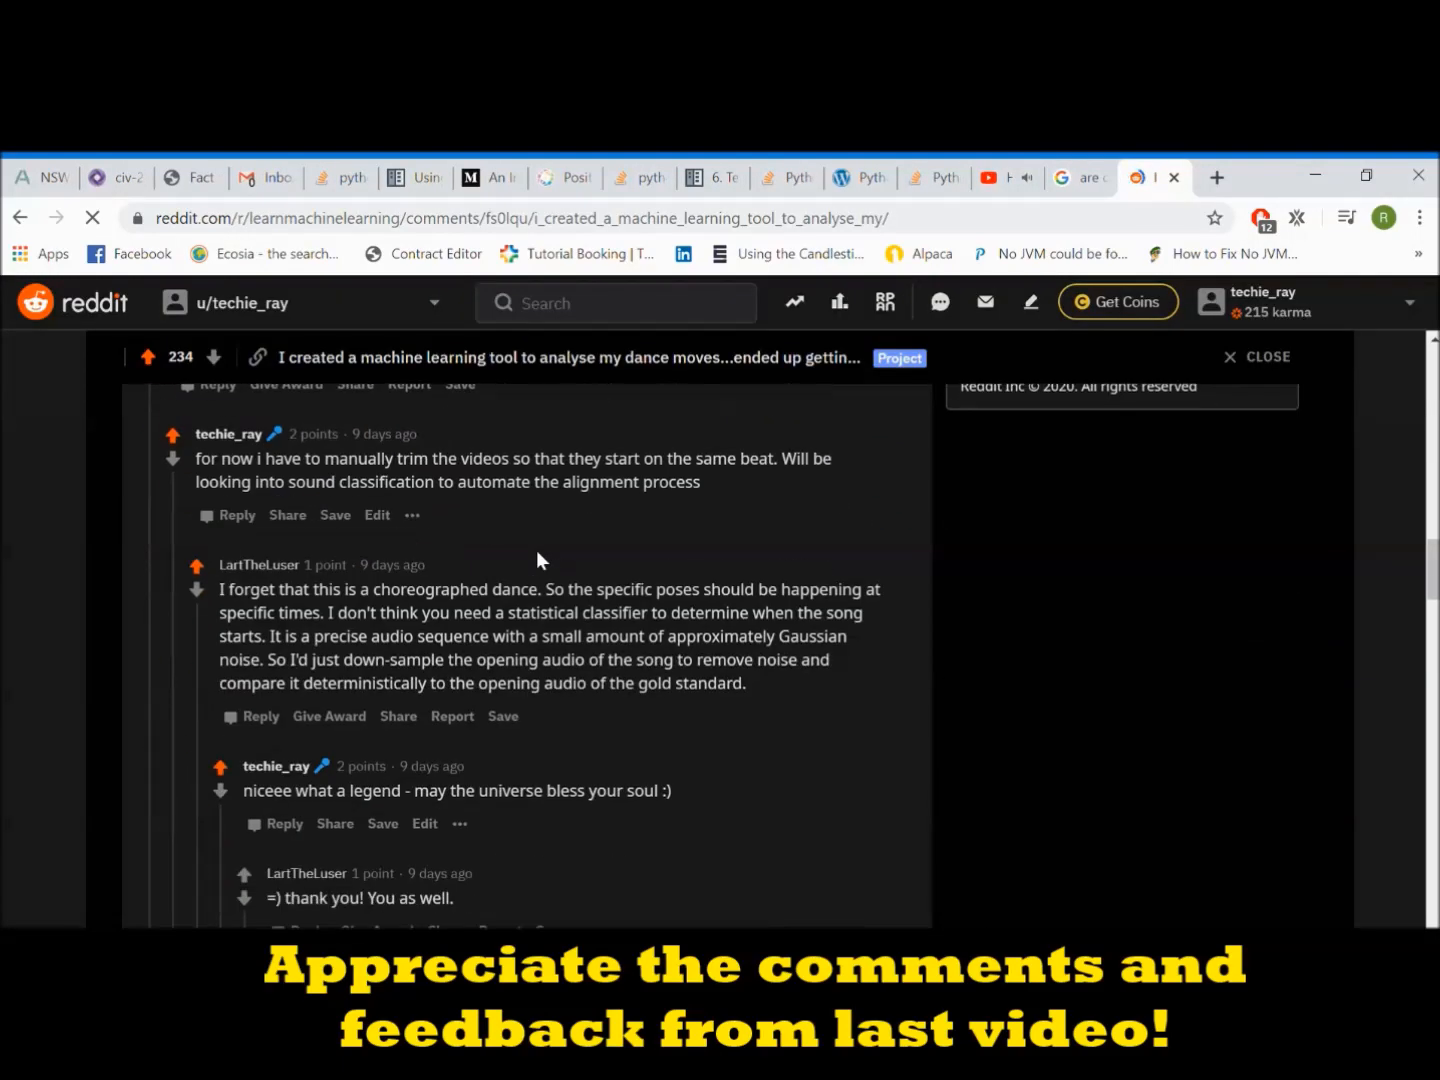
pyautogui.scroll(-3)
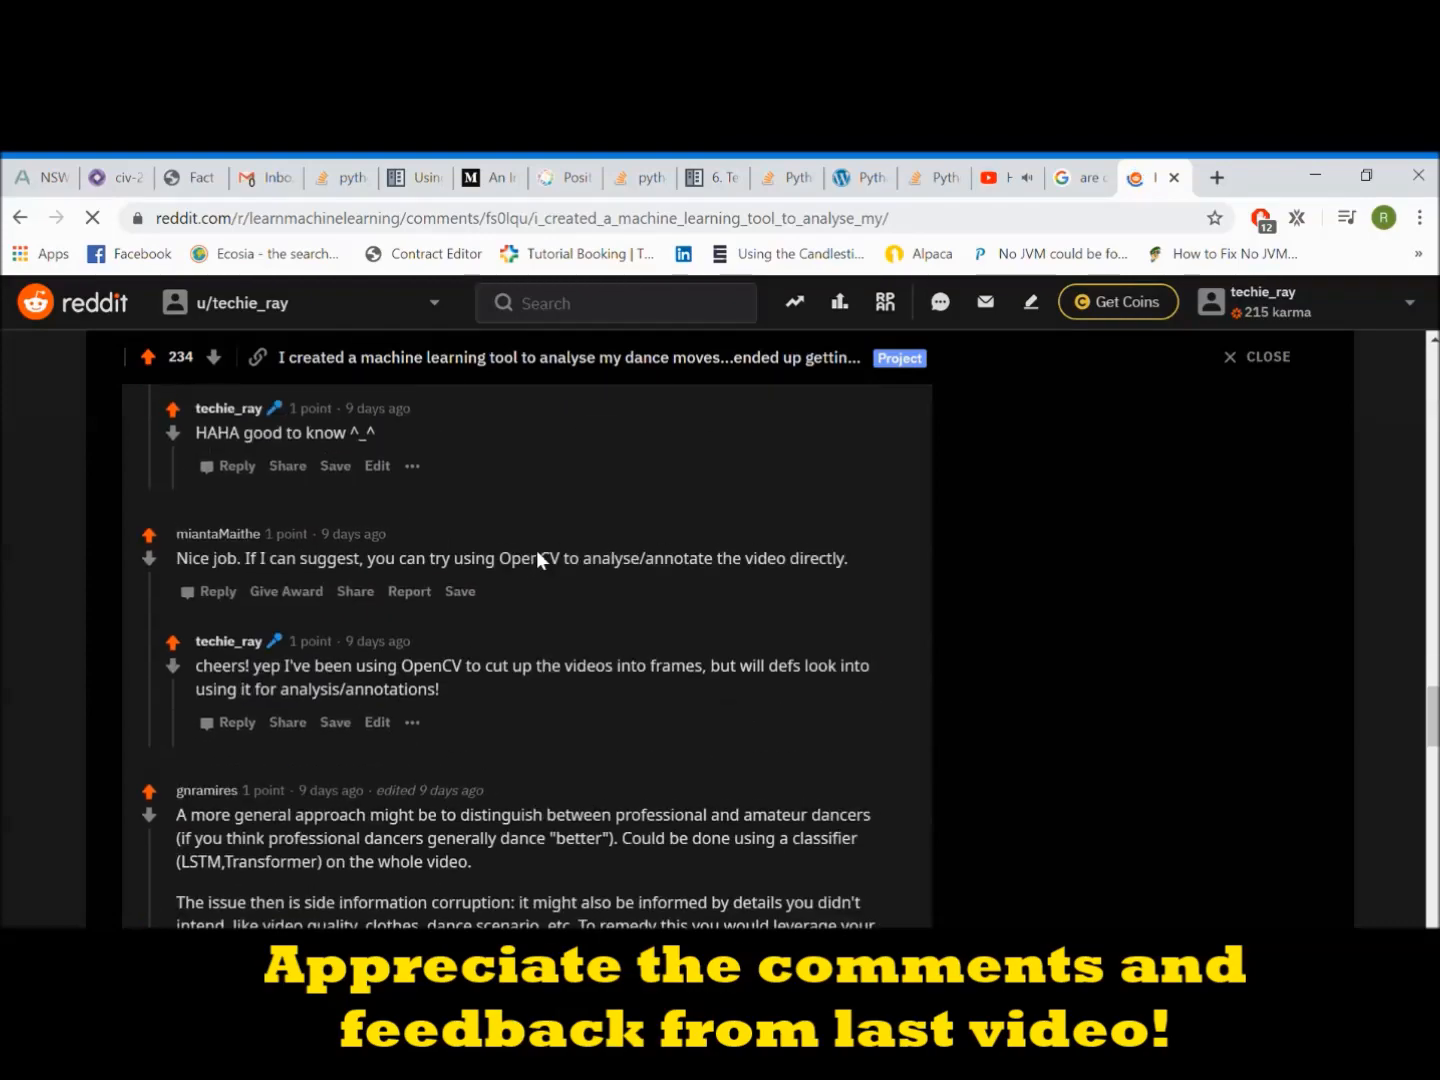
pyautogui.scroll(-3)
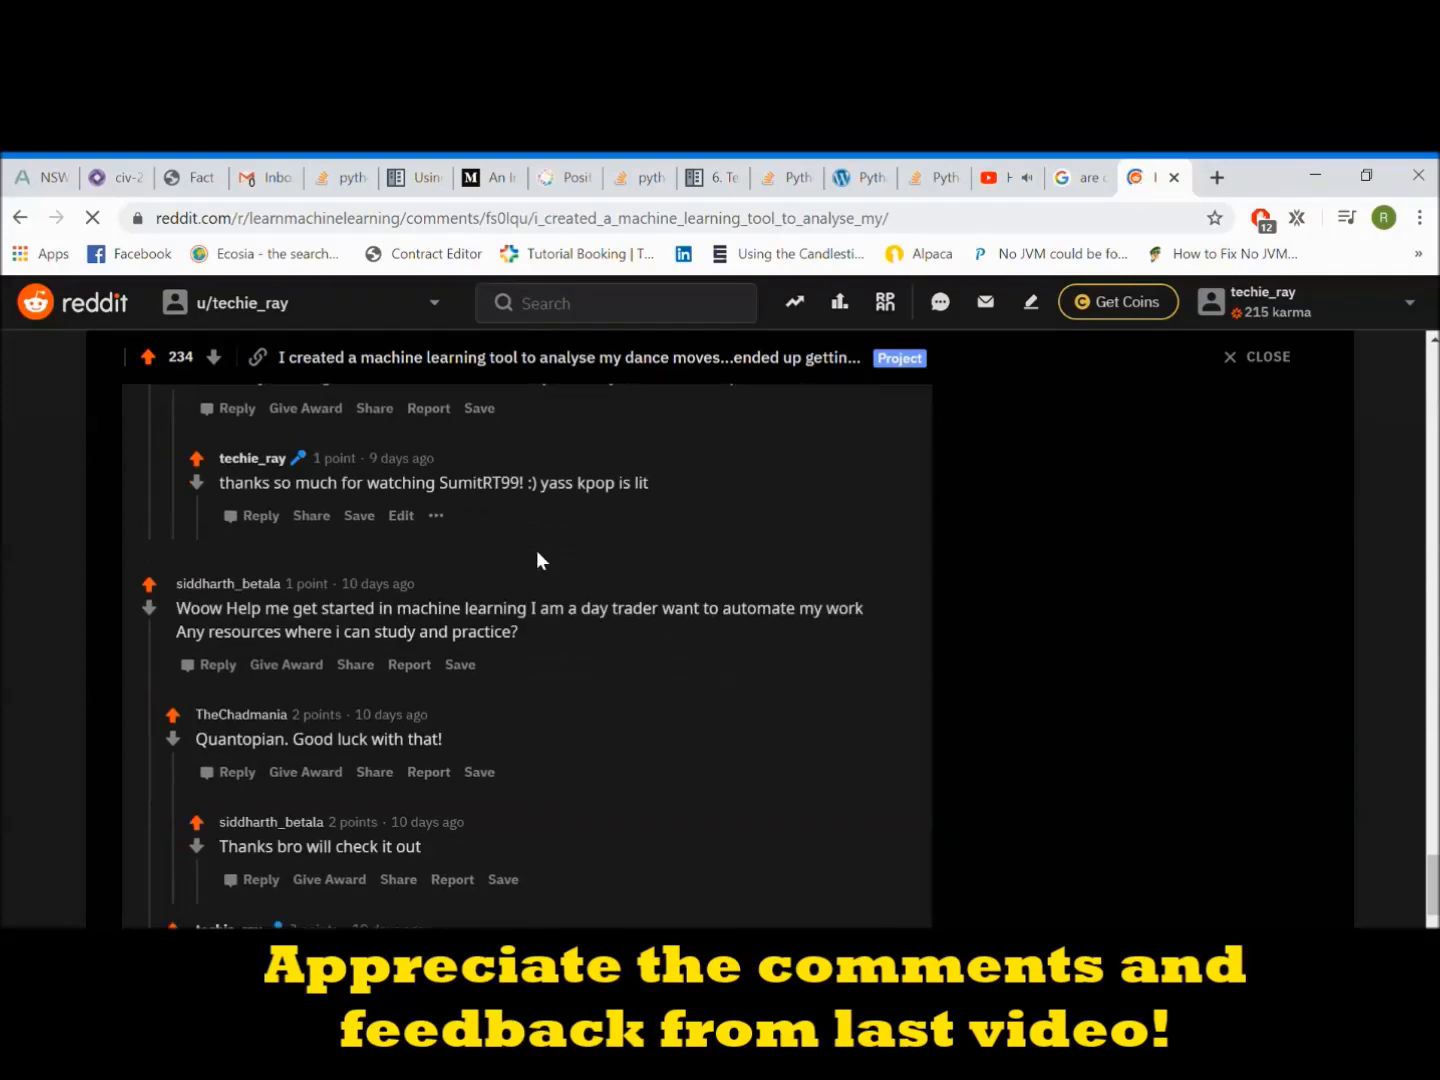
pyautogui.scroll(-3)
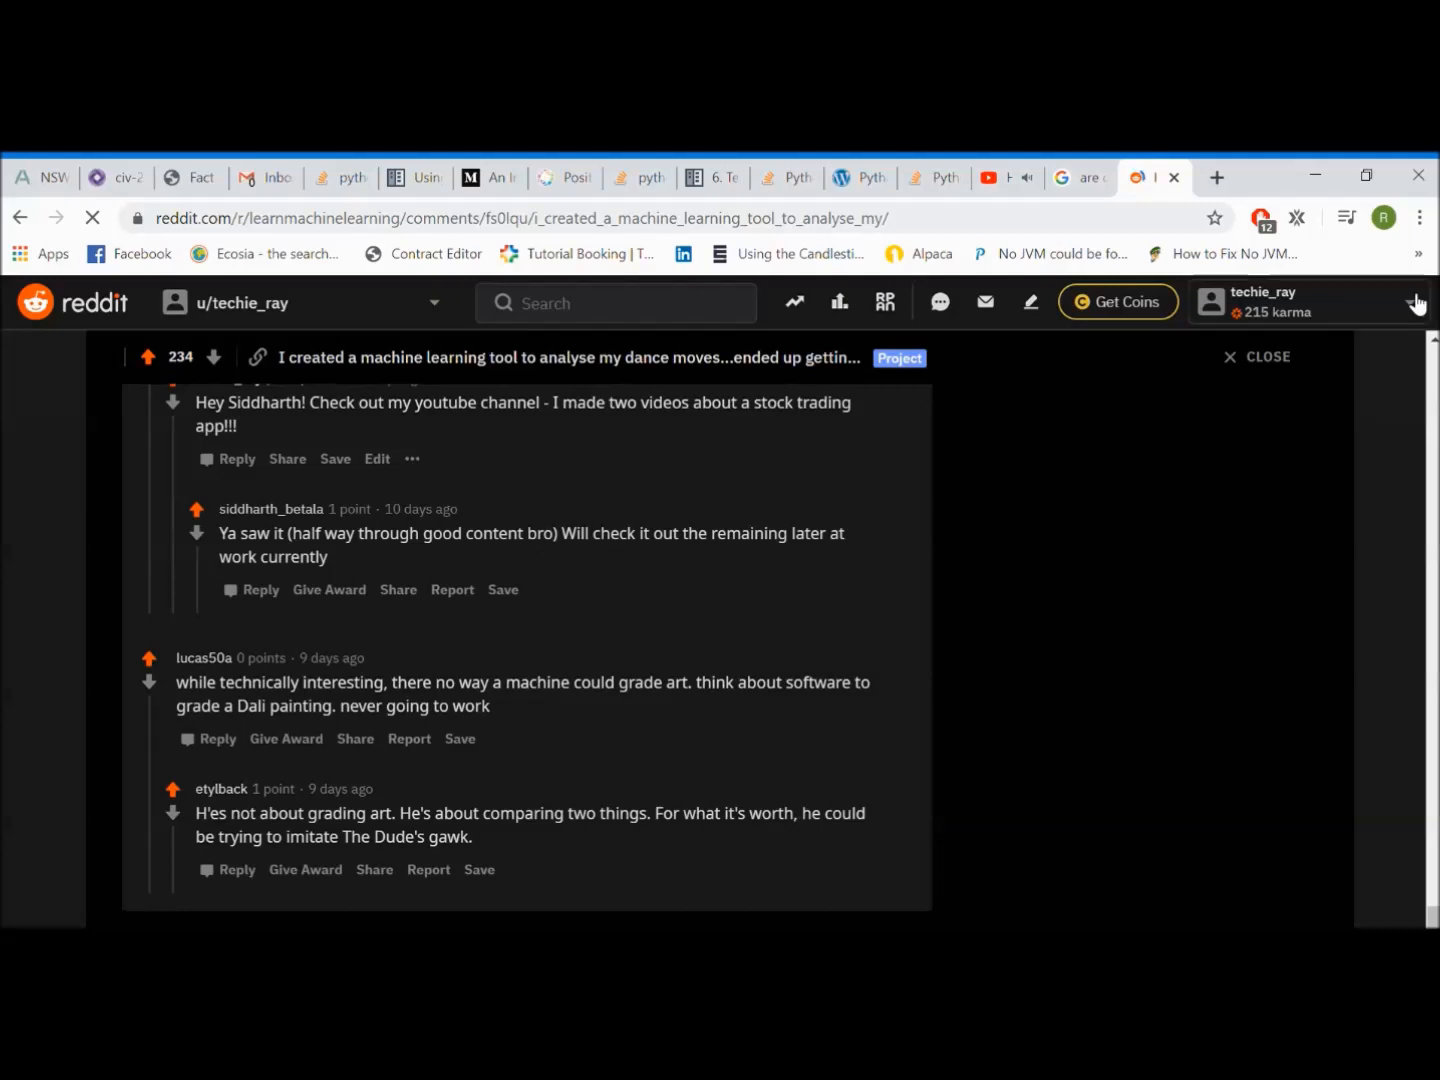